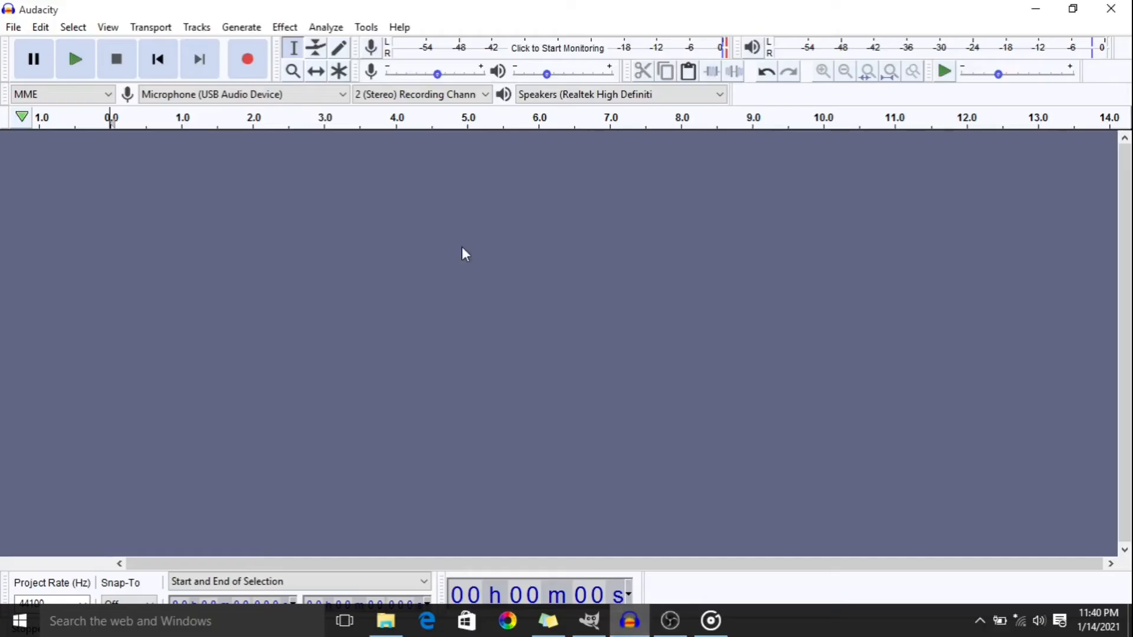
# Record a few seconds from the microphone into a new stereo track, then stop.
pyautogui.click(246, 59)
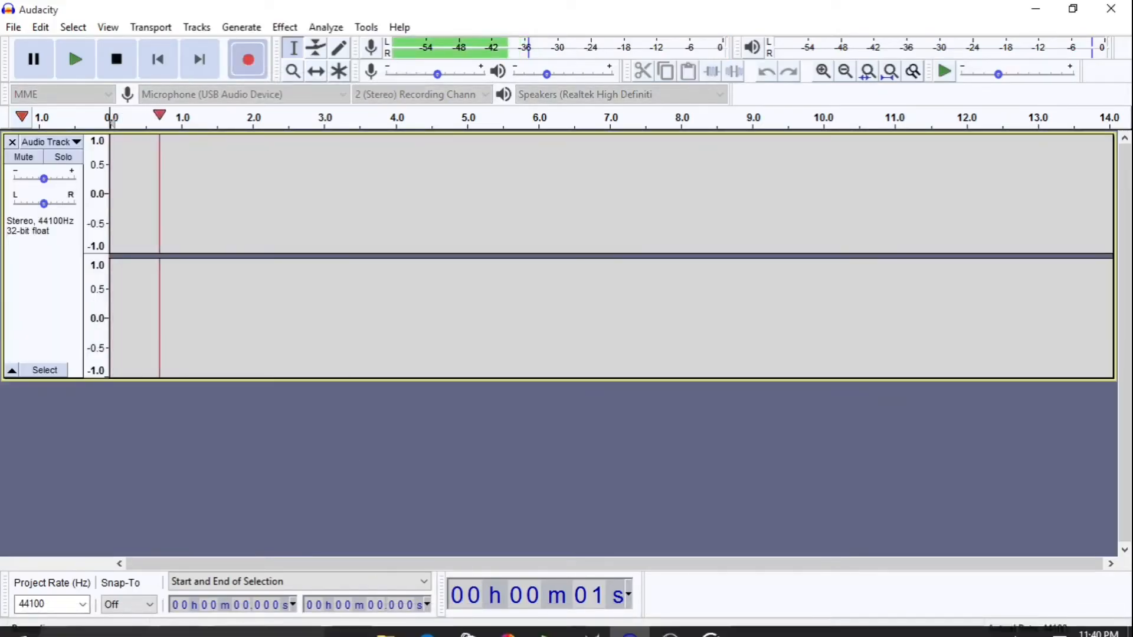
pyautogui.click(246, 59)
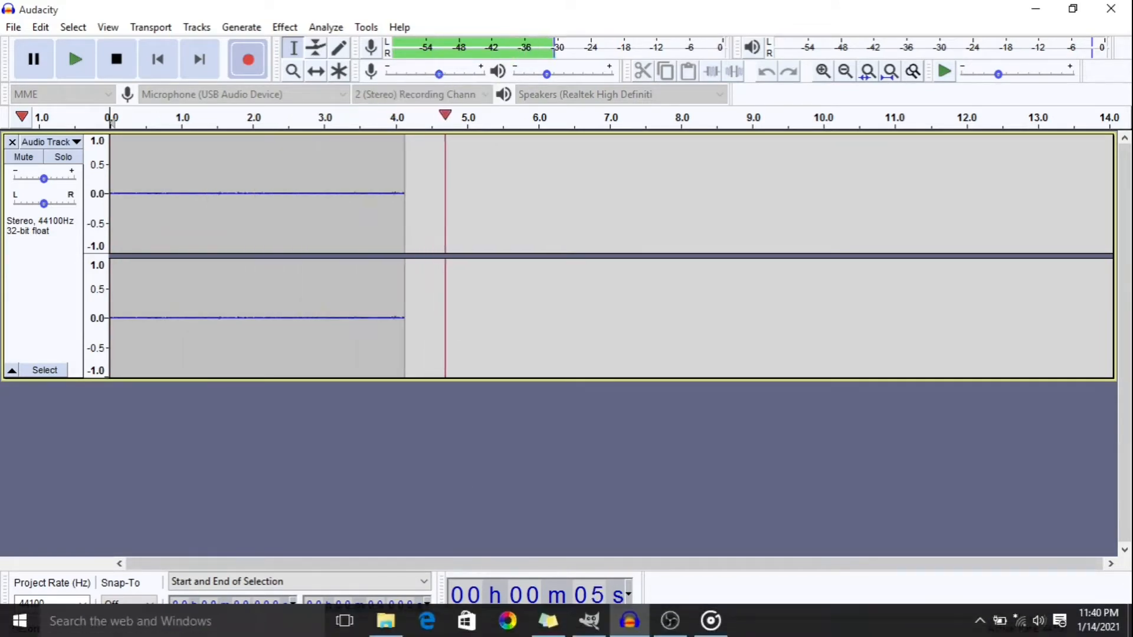
pyautogui.click(587, 620)
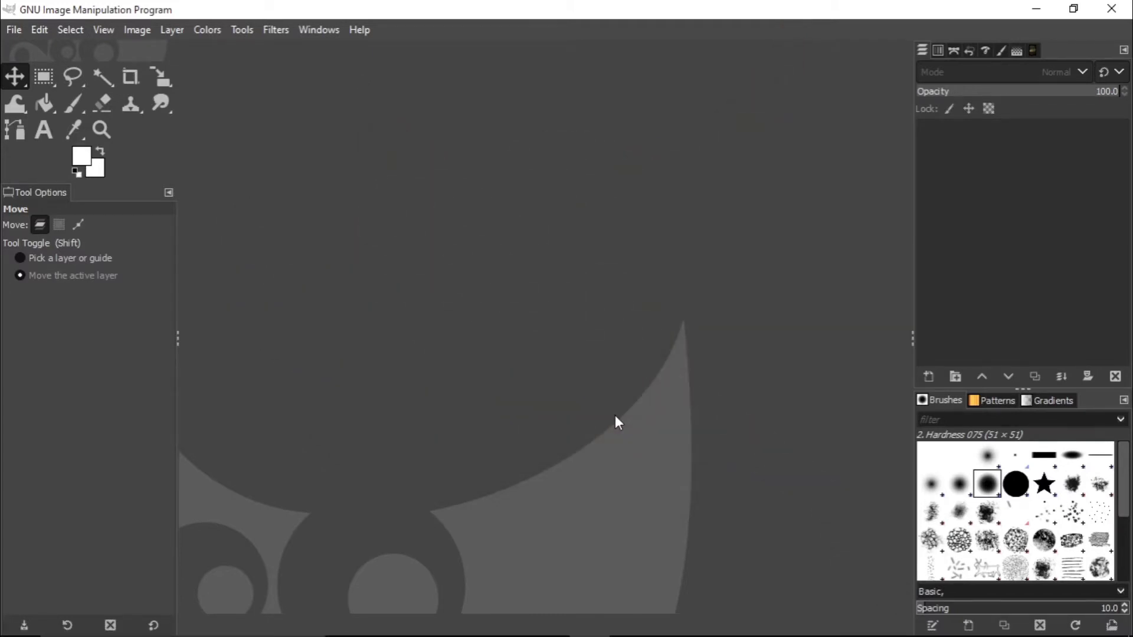
# Load the recent pexels photo of a worker with an angle grinder via Open Recent.
pyautogui.click(13, 29)
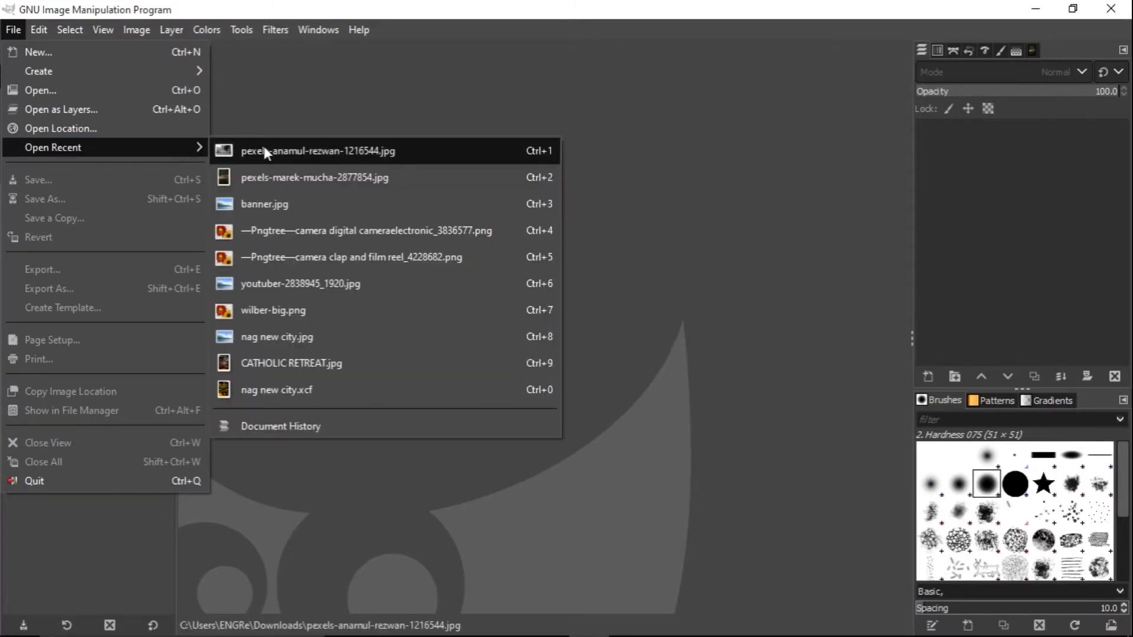
pyautogui.click(317, 151)
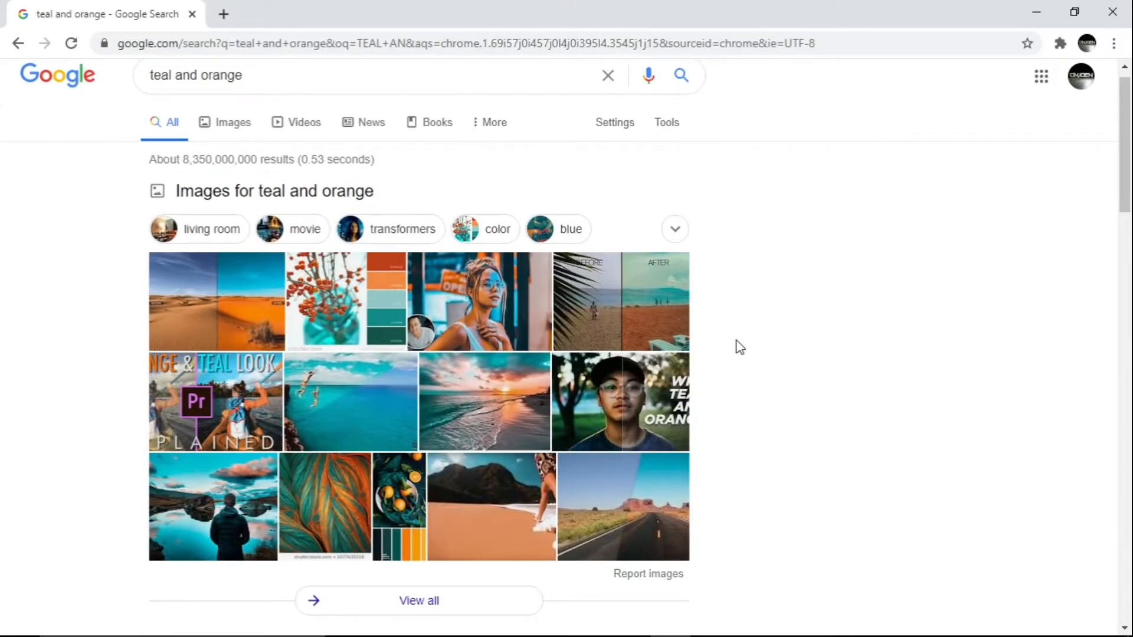
pyautogui.scroll(-3)
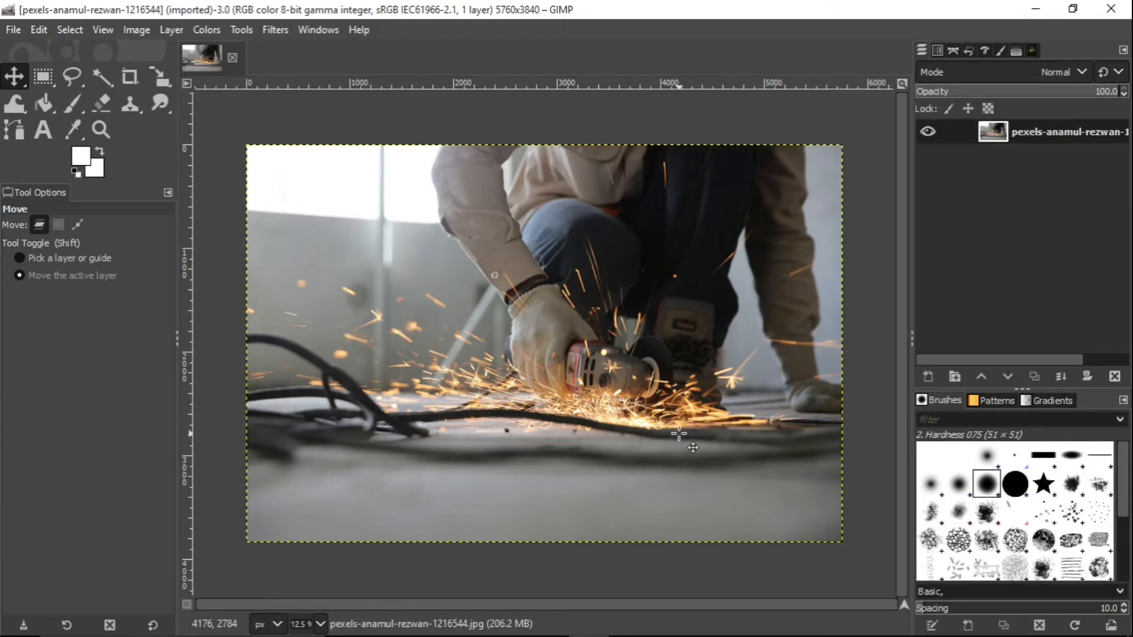
pyautogui.moveTo(581, 432)
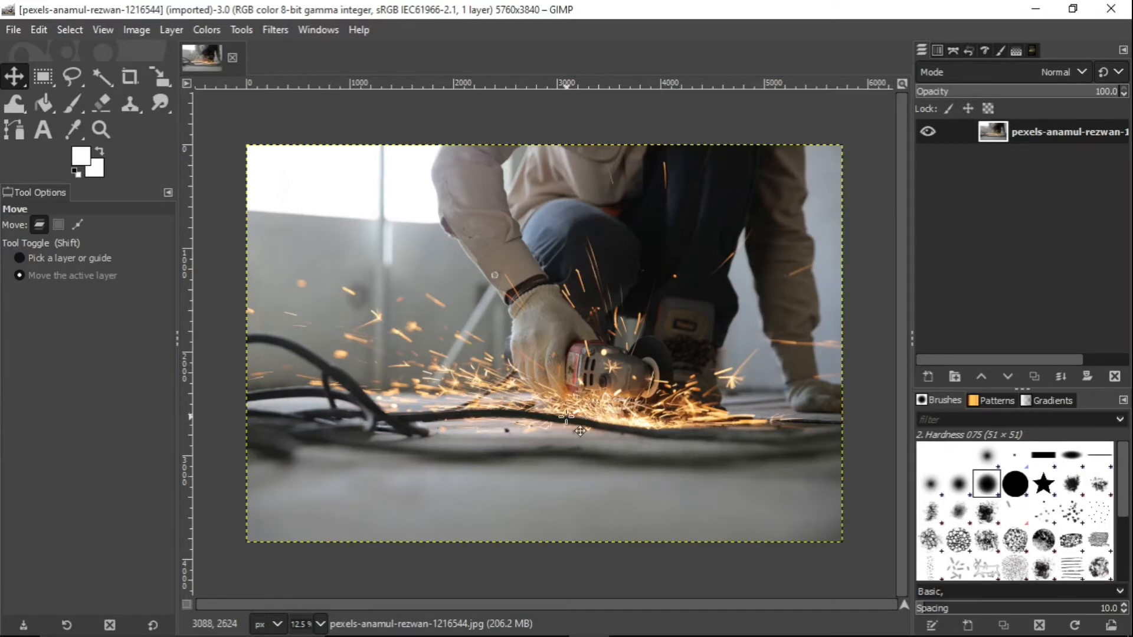
pyautogui.moveTo(585, 415)
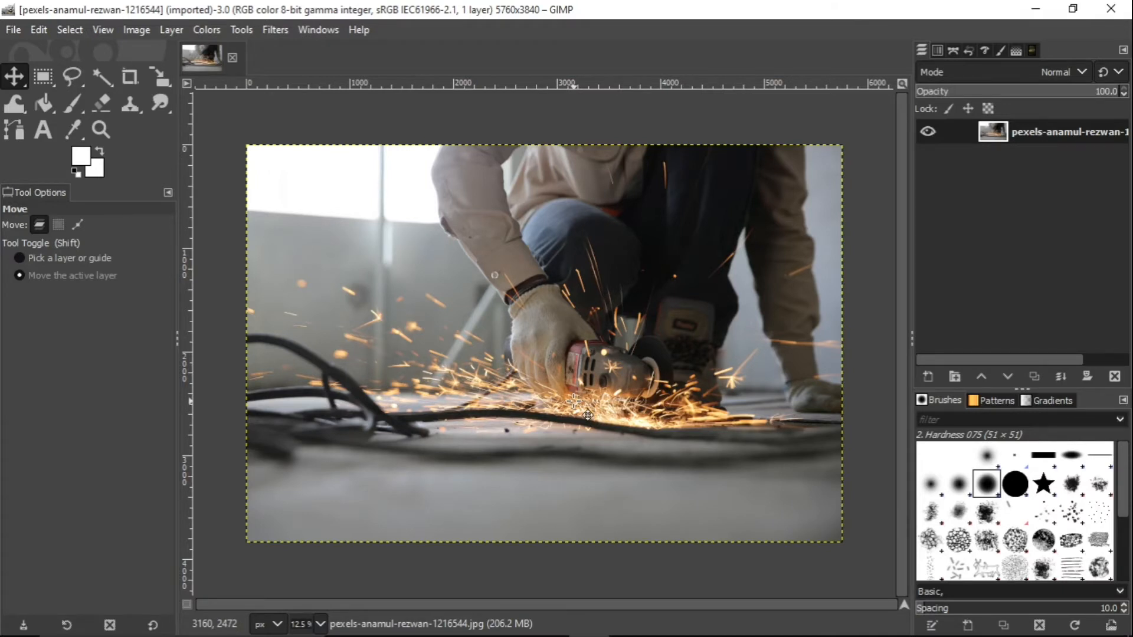
pyautogui.moveTo(433, 534)
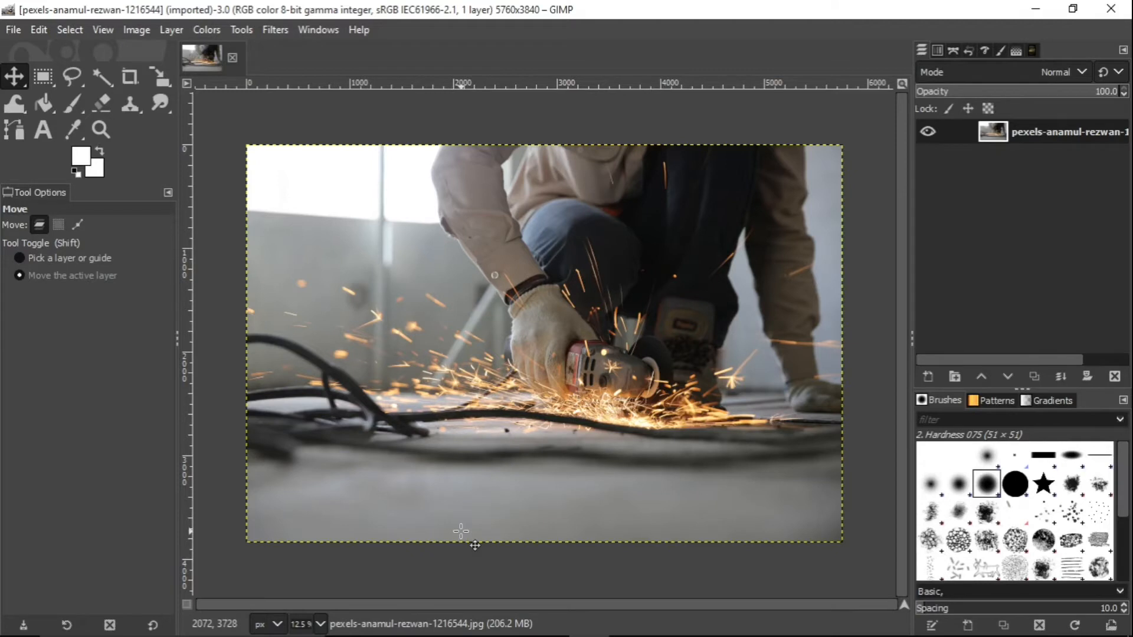
pyautogui.moveTo(469, 516)
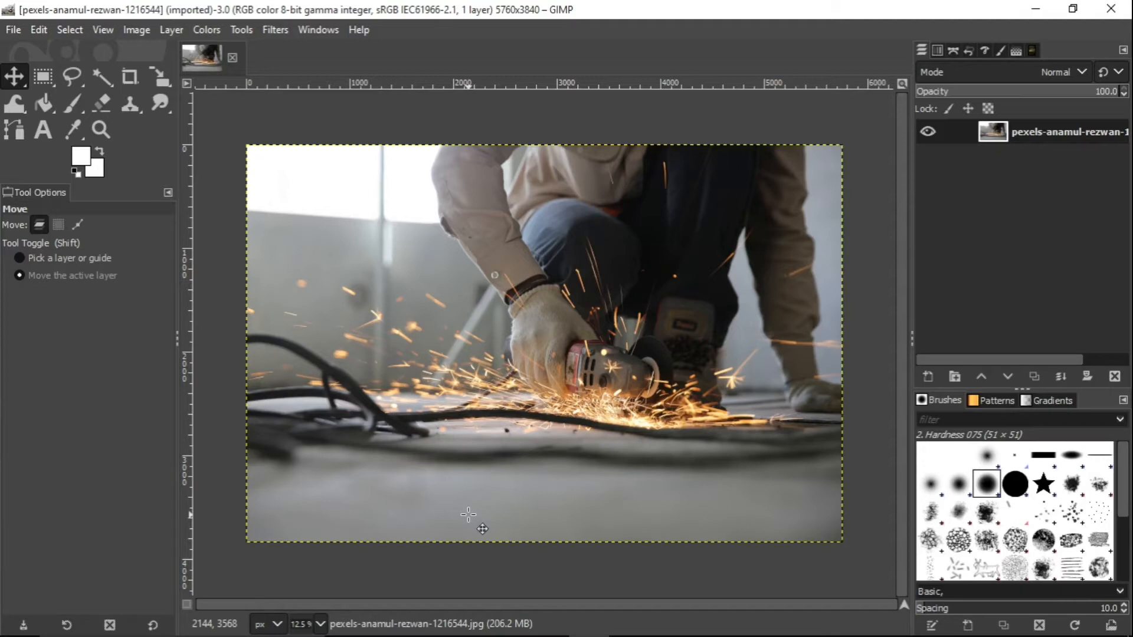
pyautogui.moveTo(888, 286)
pyautogui.write('backiu')
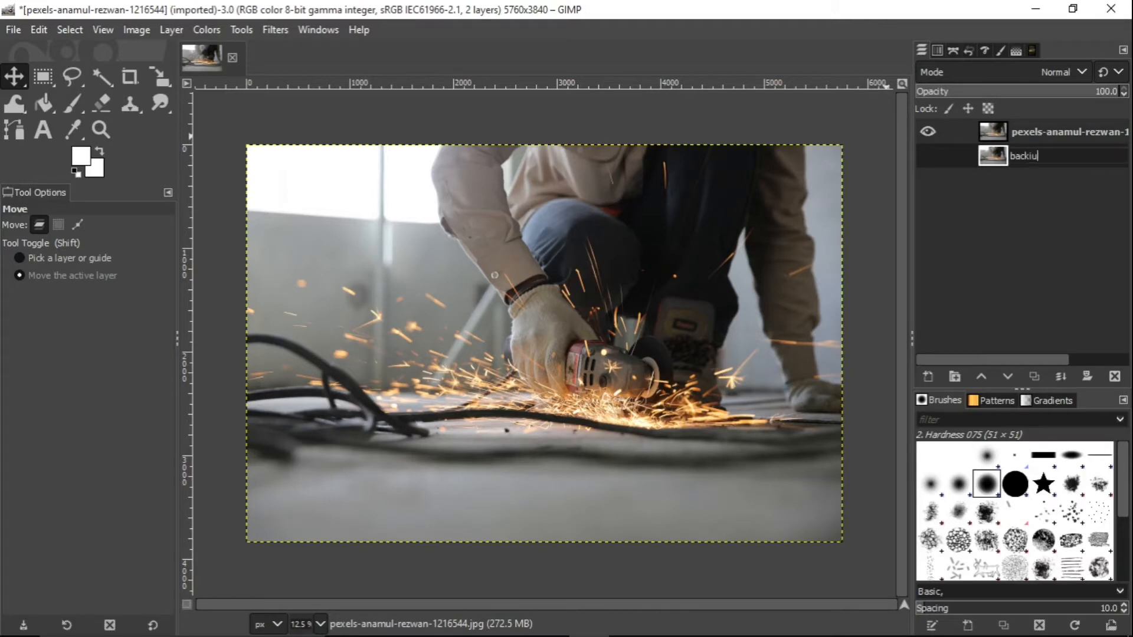
# Name the duplicate layer 'backup' and start renaming the original layer to 'edit'.
pyautogui.press('BackSpace')
pyautogui.write('p')
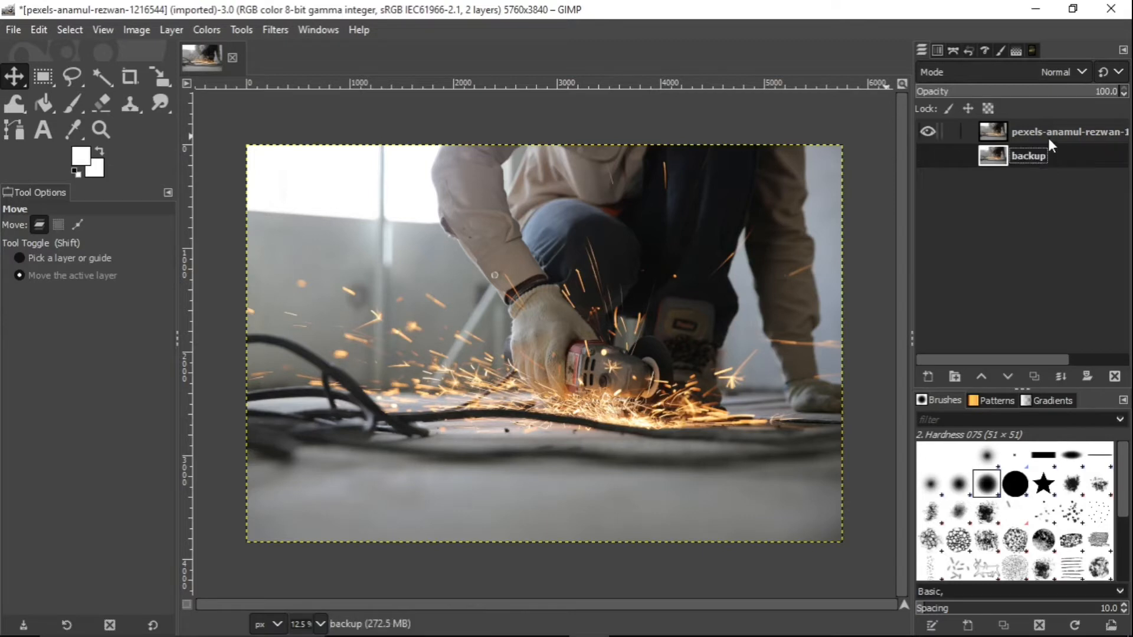
pyautogui.doubleClick(1069, 131)
pyautogui.write('edit')
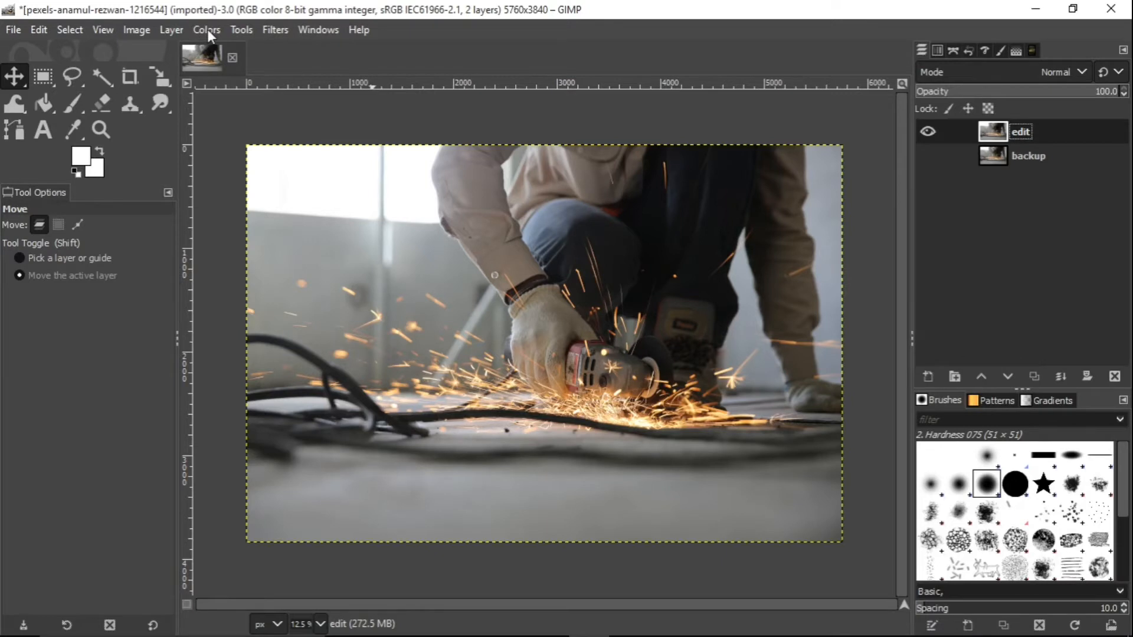
# Apply a gentle S-curve in Curves: lift the highlights slightly and pull the shadows darker.
pyautogui.click(207, 29)
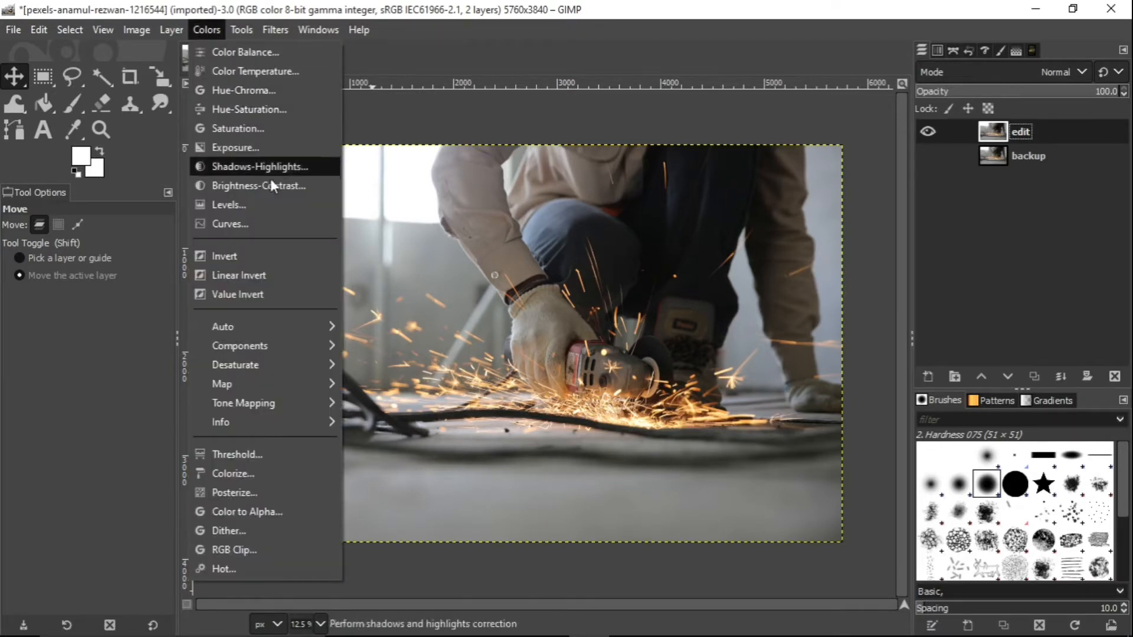
pyautogui.moveTo(239, 127)
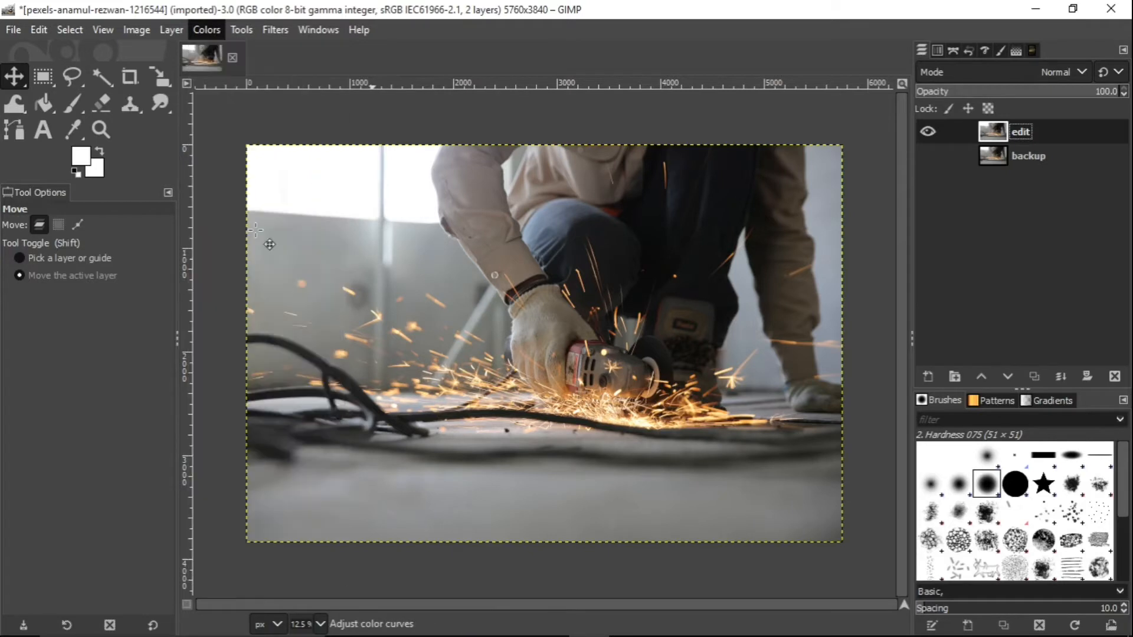
pyautogui.click(205, 30)
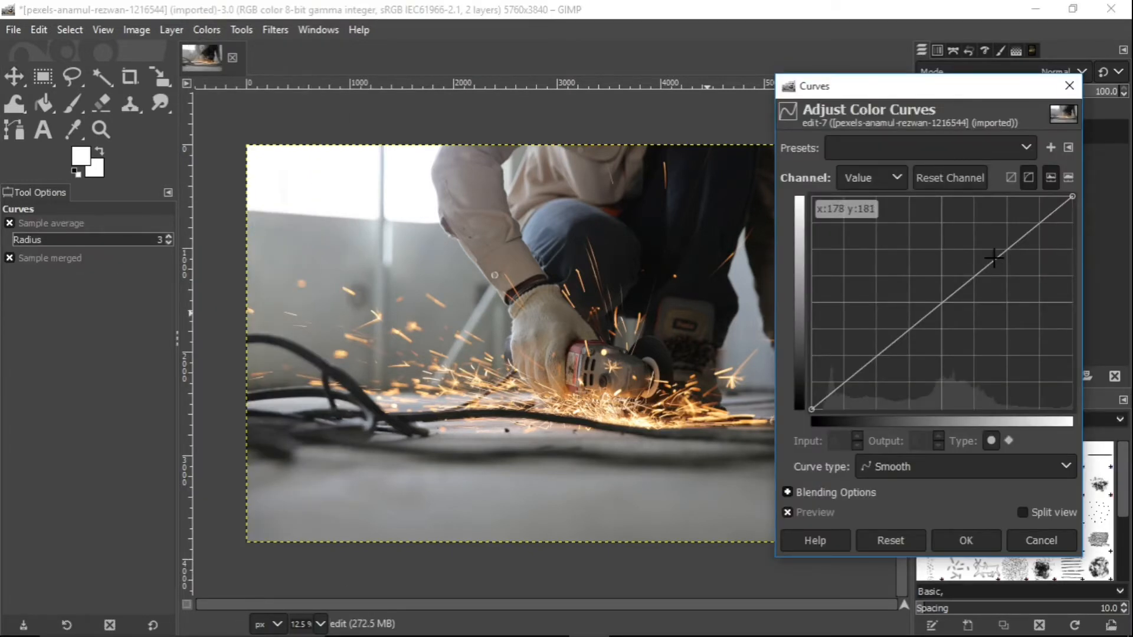
pyautogui.click(995, 254)
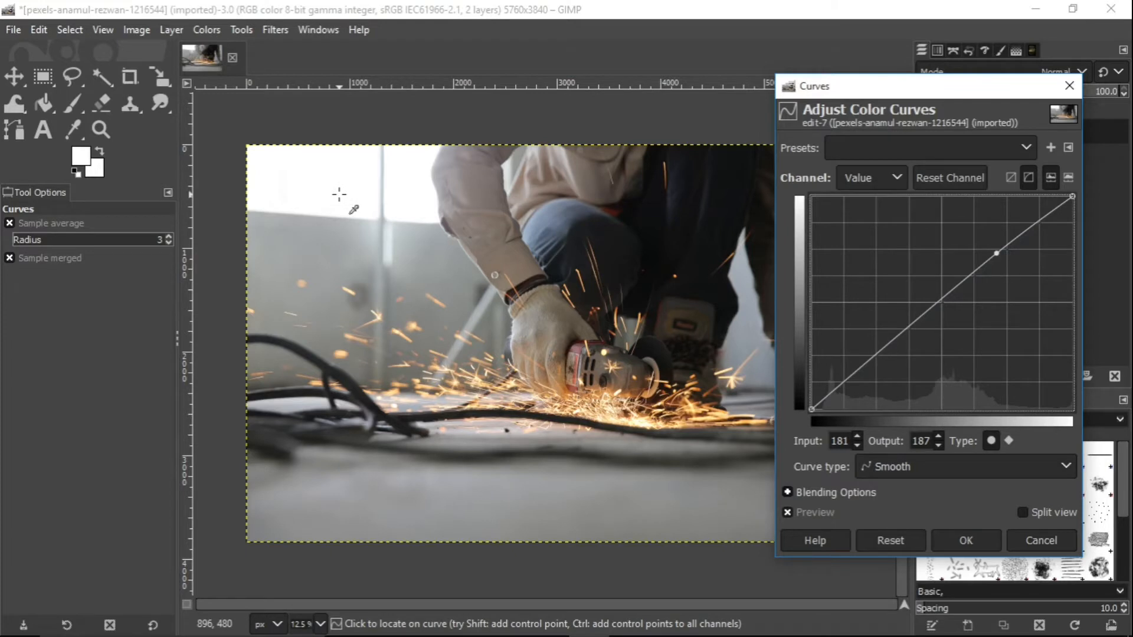
pyautogui.moveTo(351, 197)
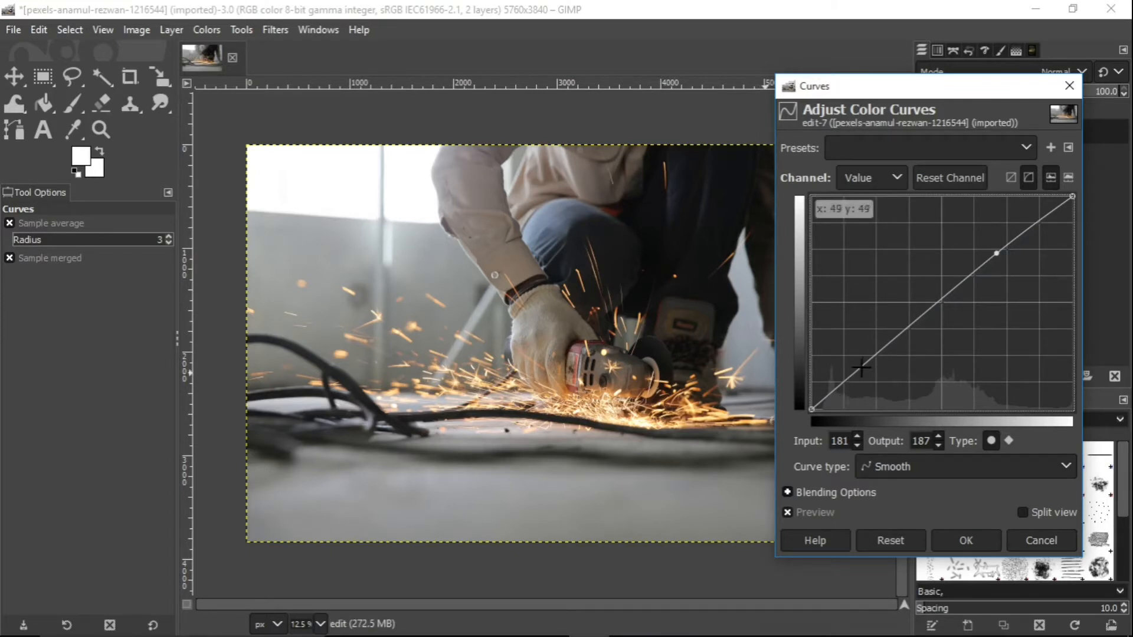
pyautogui.moveTo(865, 365); pyautogui.dragTo(869, 372)
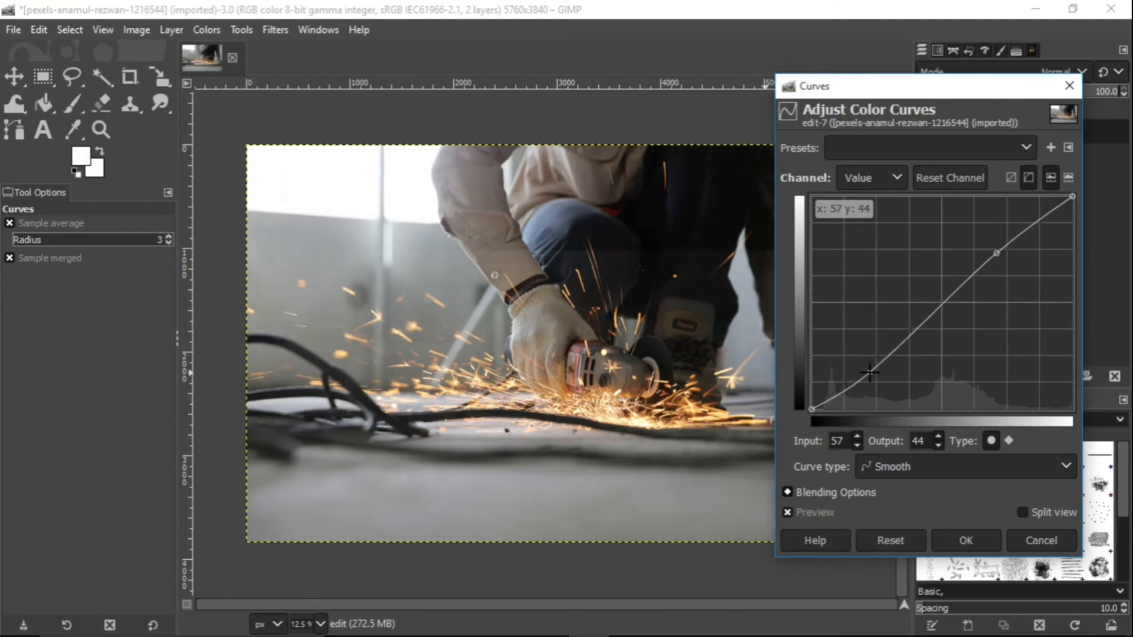
pyautogui.moveTo(871, 370); pyautogui.dragTo(870, 364)
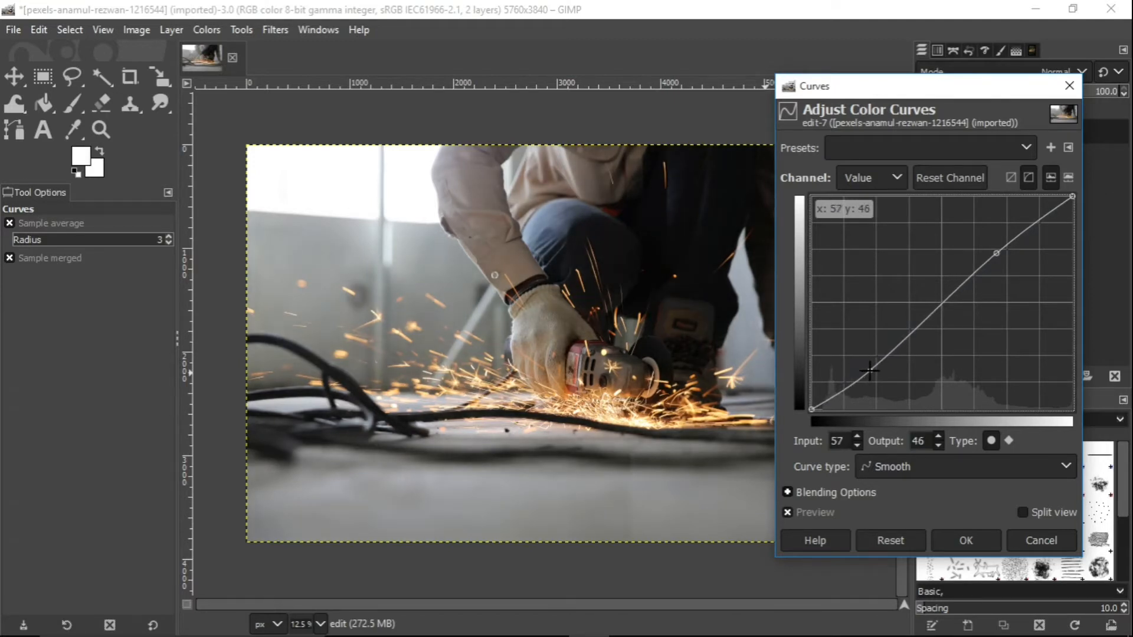
pyautogui.moveTo(871, 369); pyautogui.dragTo(870, 367)
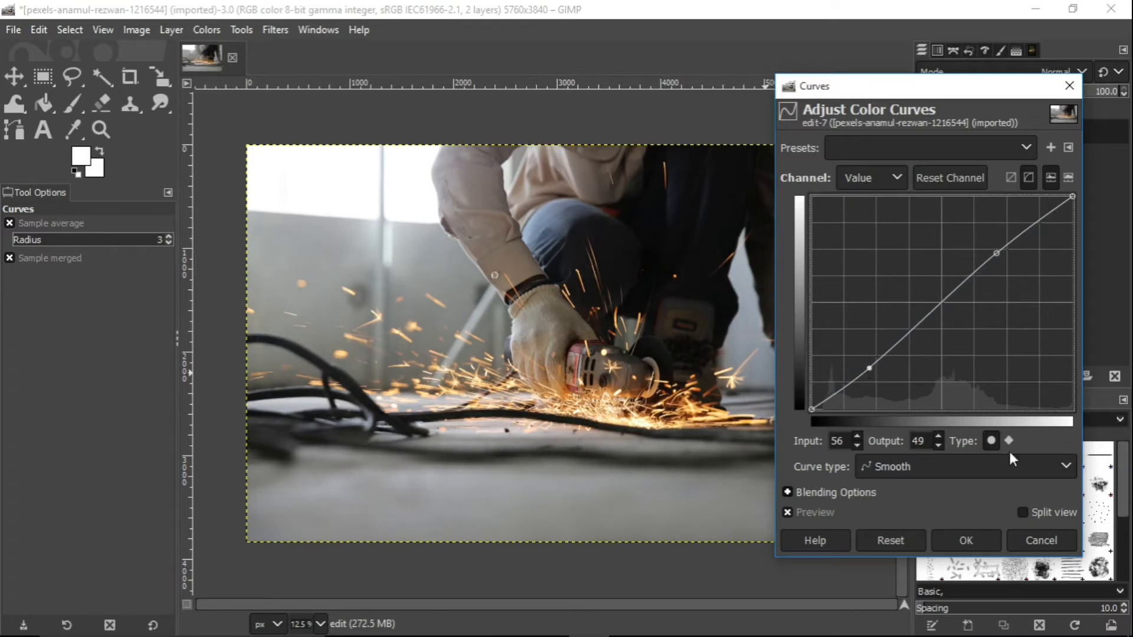
pyautogui.click(964, 541)
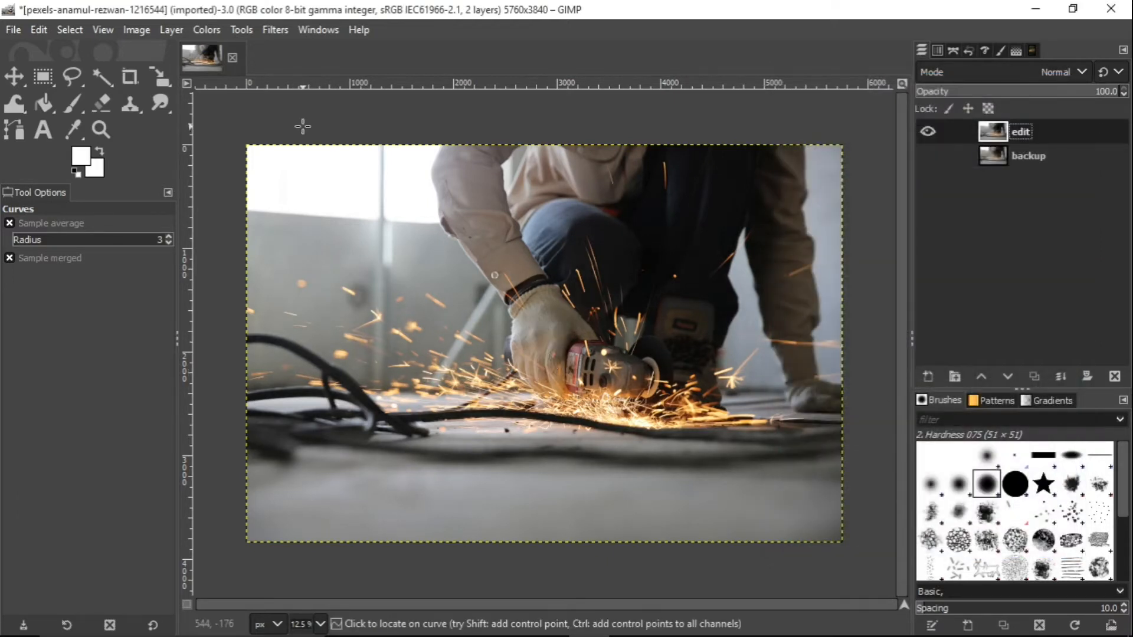
# Reduce Highlights to about -27 in Shadows-Highlights and apply it to the edit layer.
pyautogui.click(205, 29)
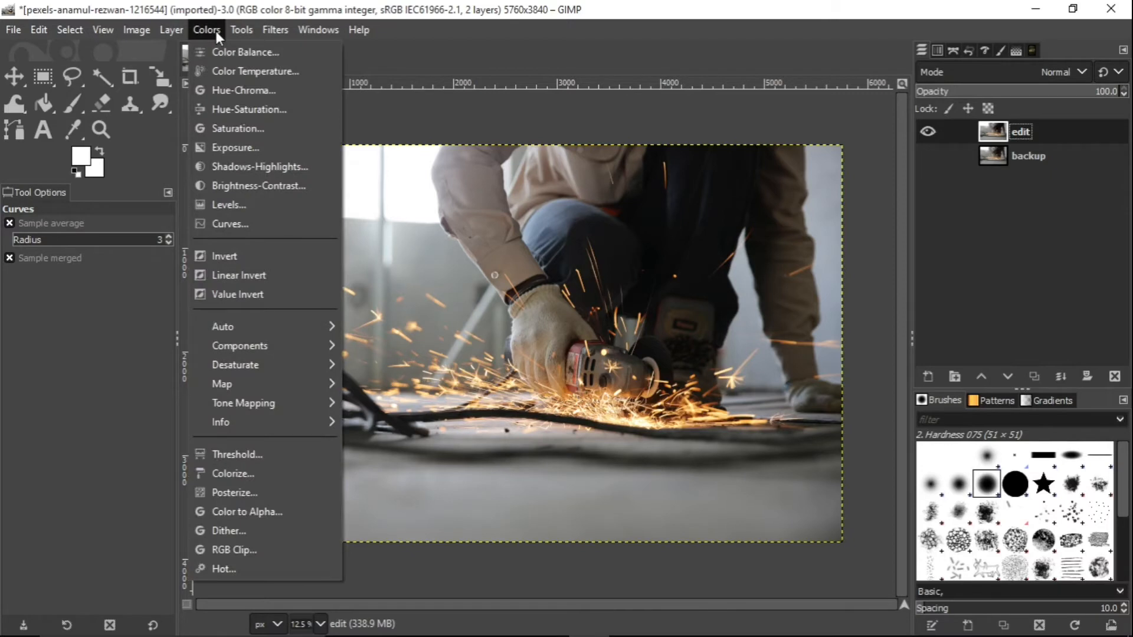
pyautogui.moveTo(237, 128)
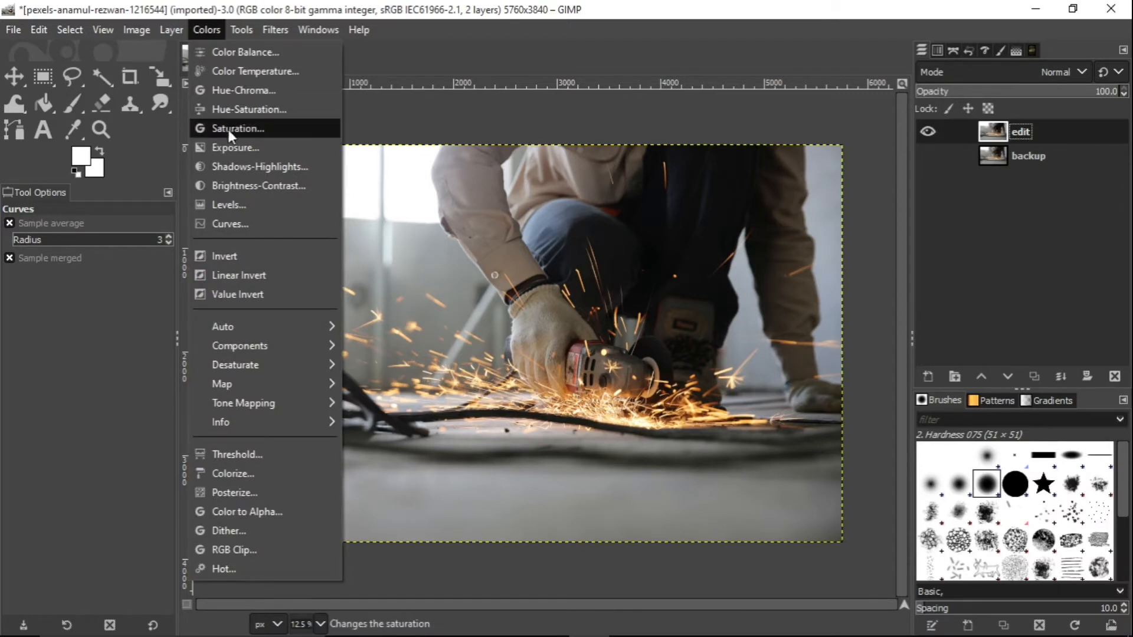
pyautogui.click(259, 166)
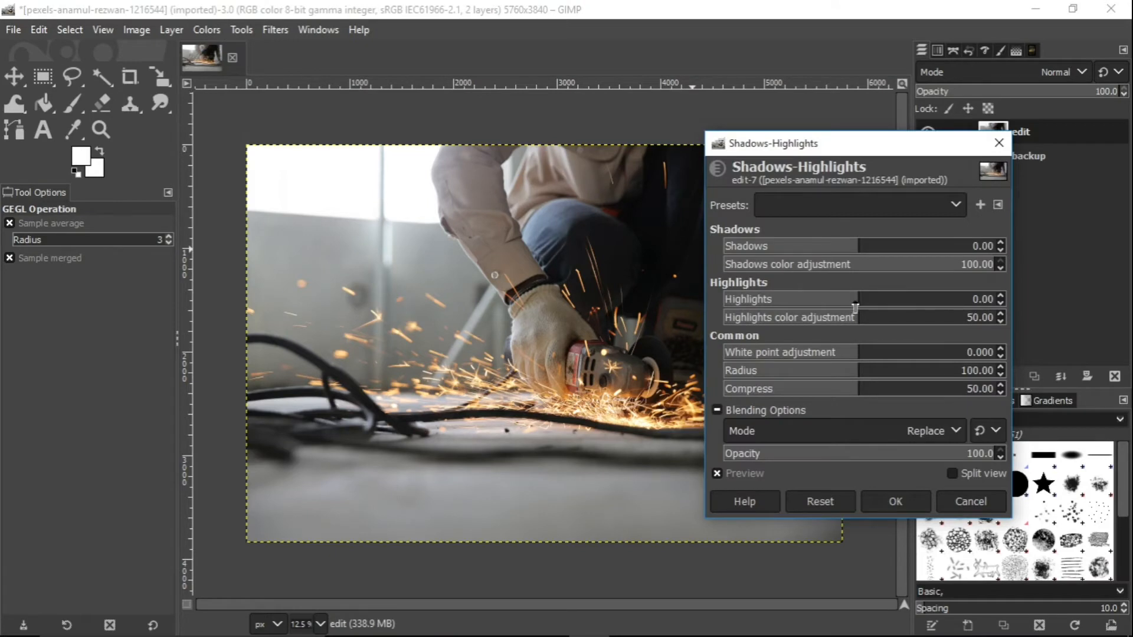
pyautogui.moveTo(856, 298); pyautogui.dragTo(844, 298)
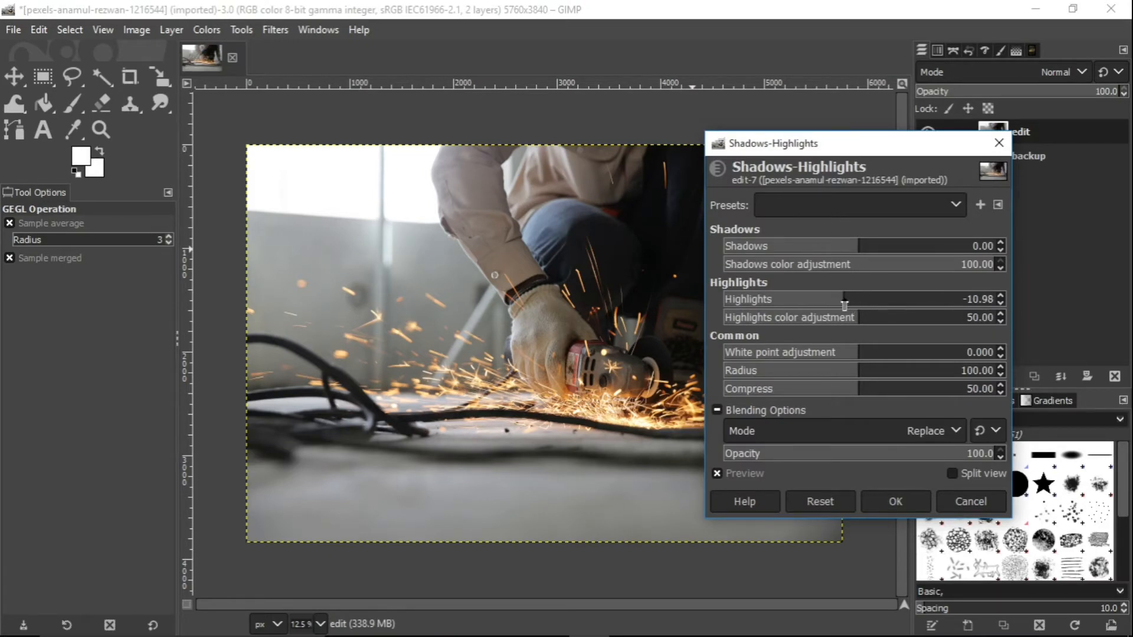
pyautogui.moveTo(845, 299); pyautogui.dragTo(835, 298)
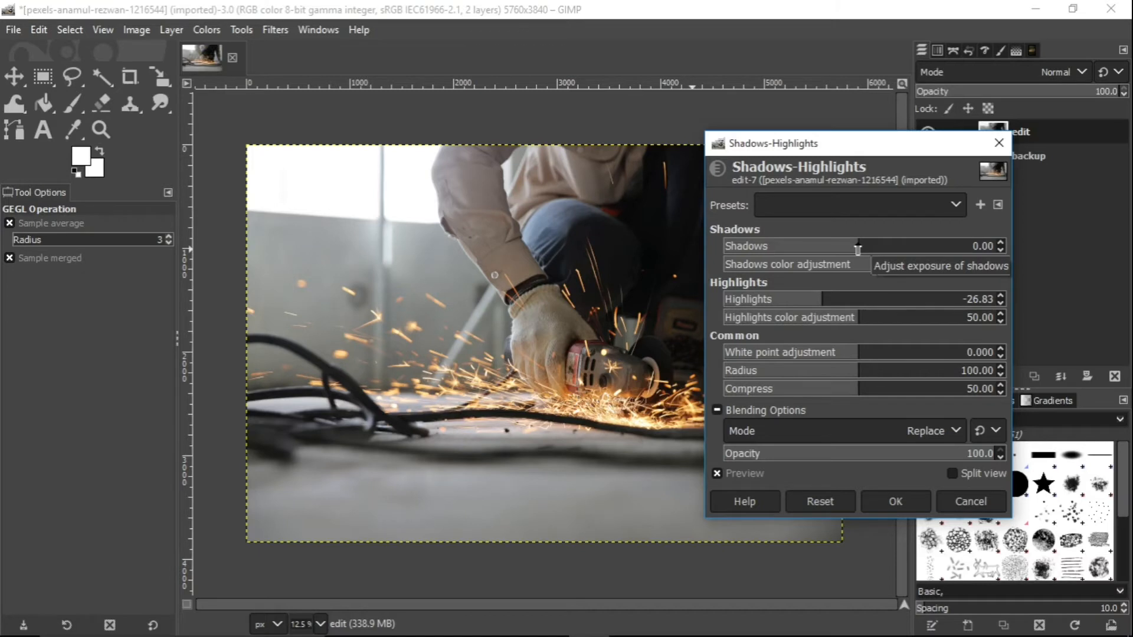
pyautogui.click(895, 504)
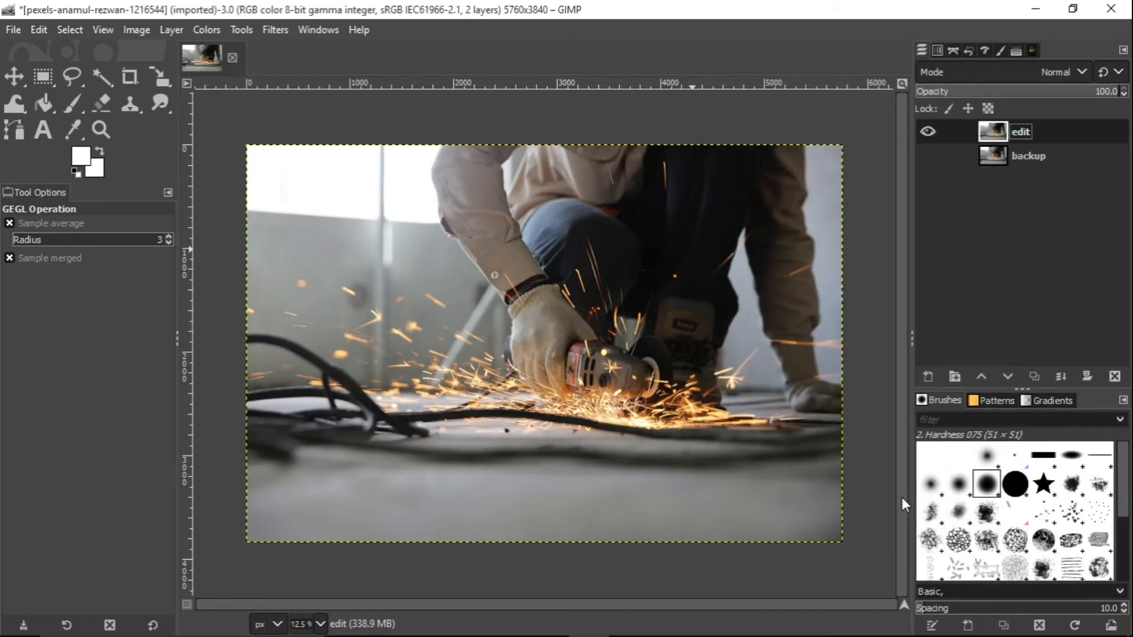
# In Colorize, choose a pale sky-blue teal tint and blend it as Soft light.
pyautogui.click(205, 30)
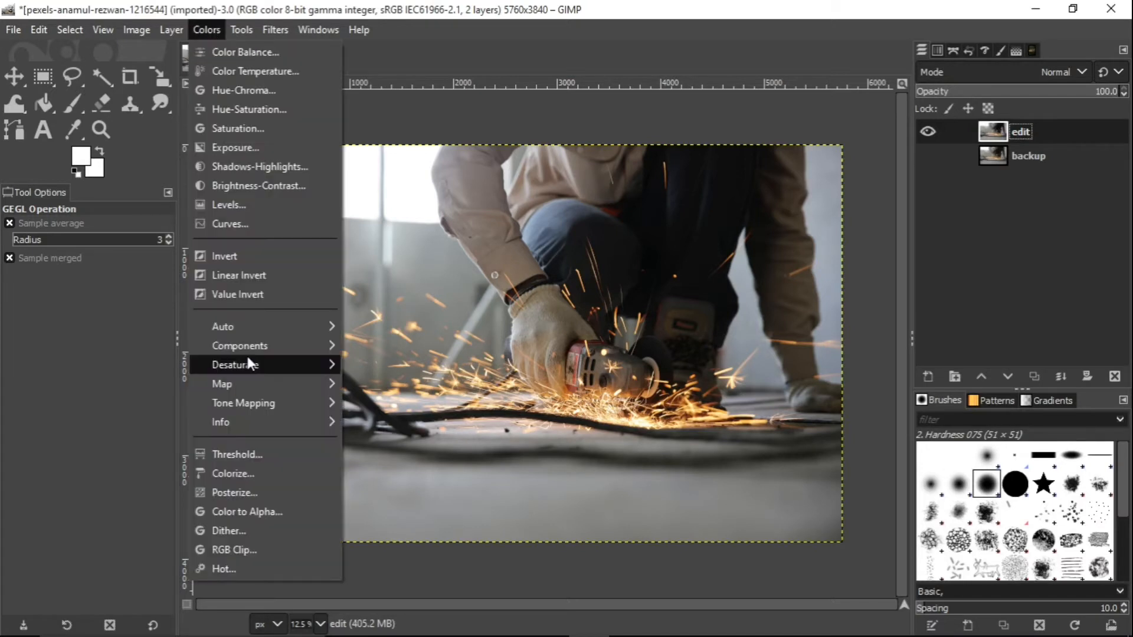
pyautogui.click(232, 475)
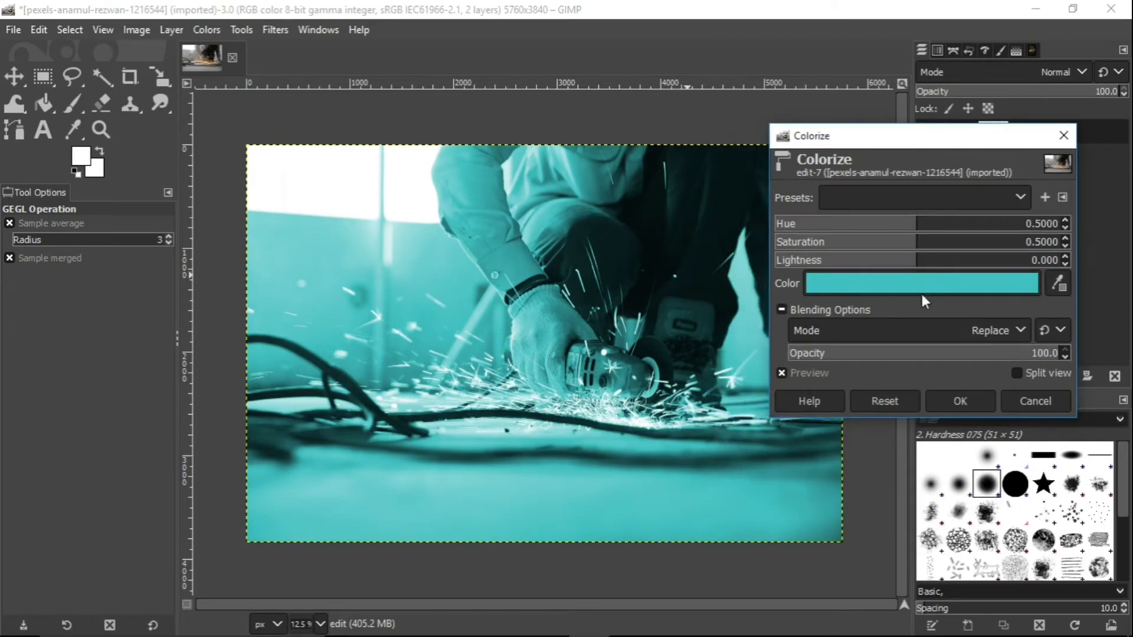
pyautogui.click(919, 282)
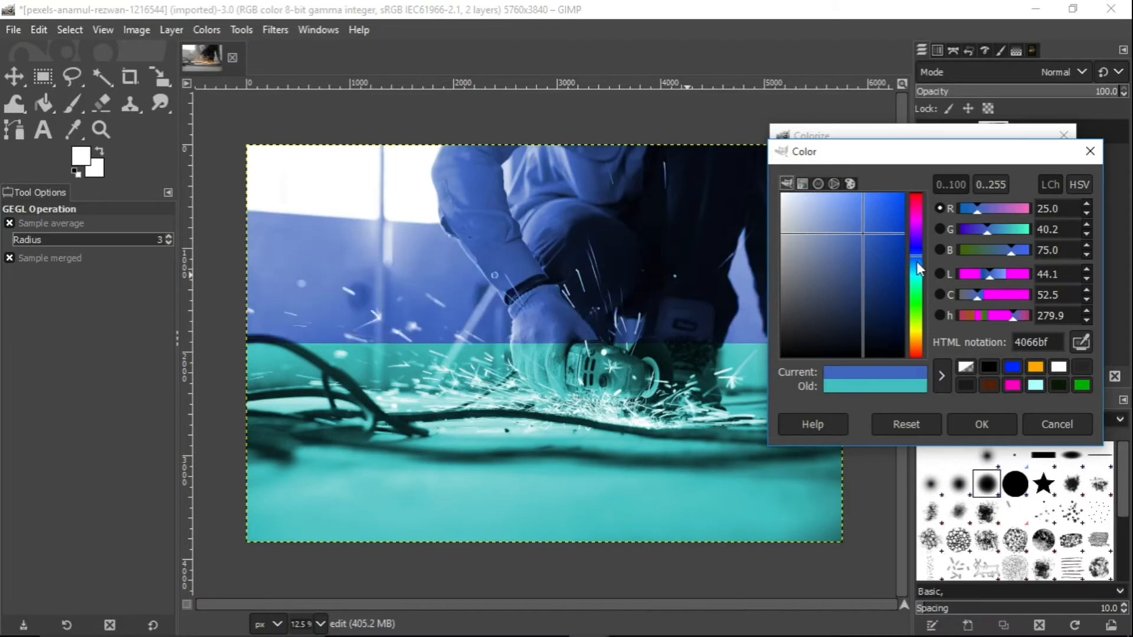
pyautogui.click(878, 242)
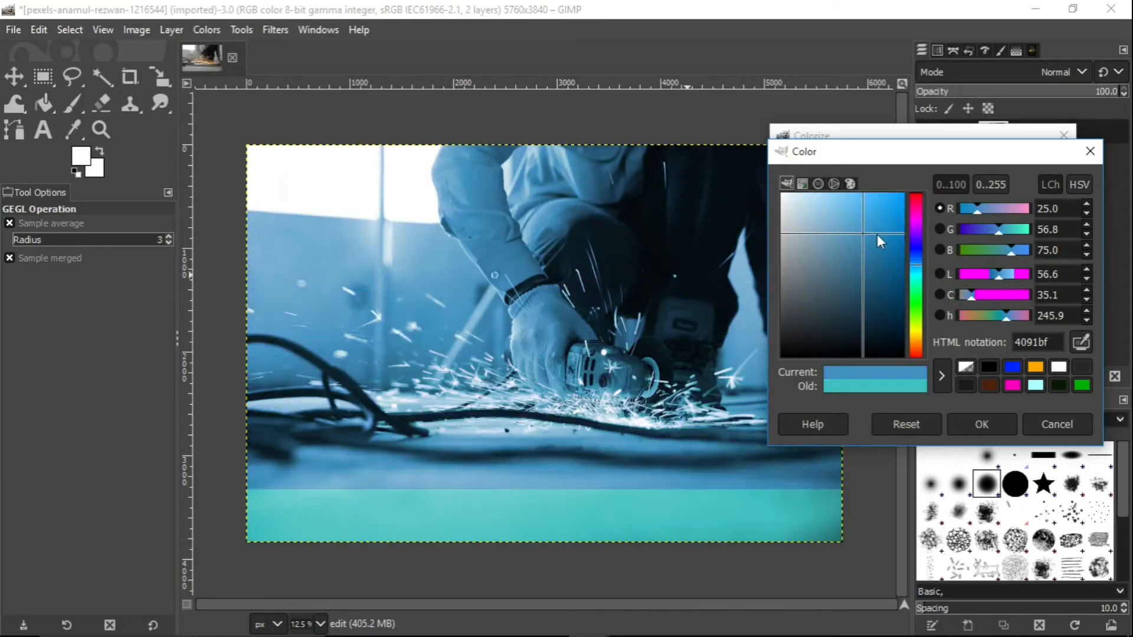
pyautogui.click(860, 217)
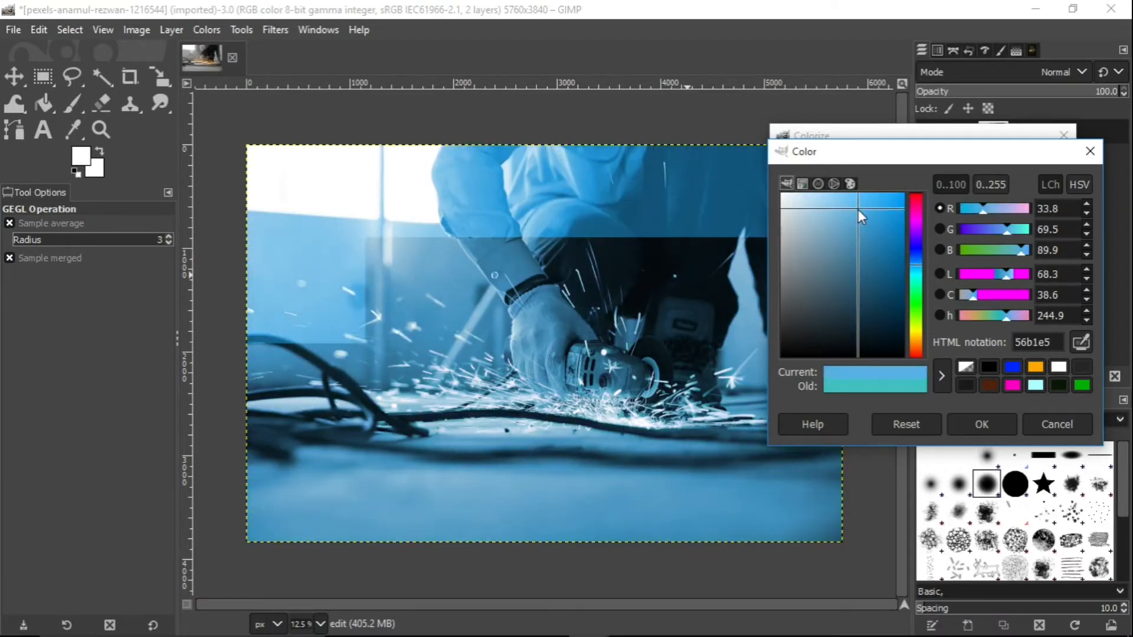
pyautogui.click(857, 245)
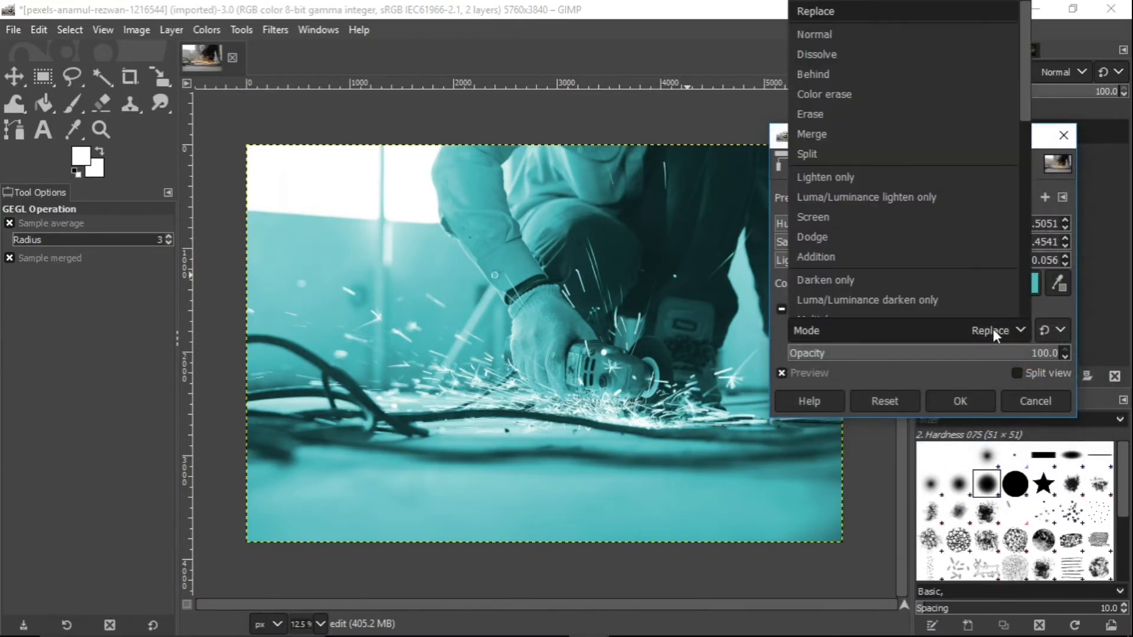
pyautogui.scroll(-3)
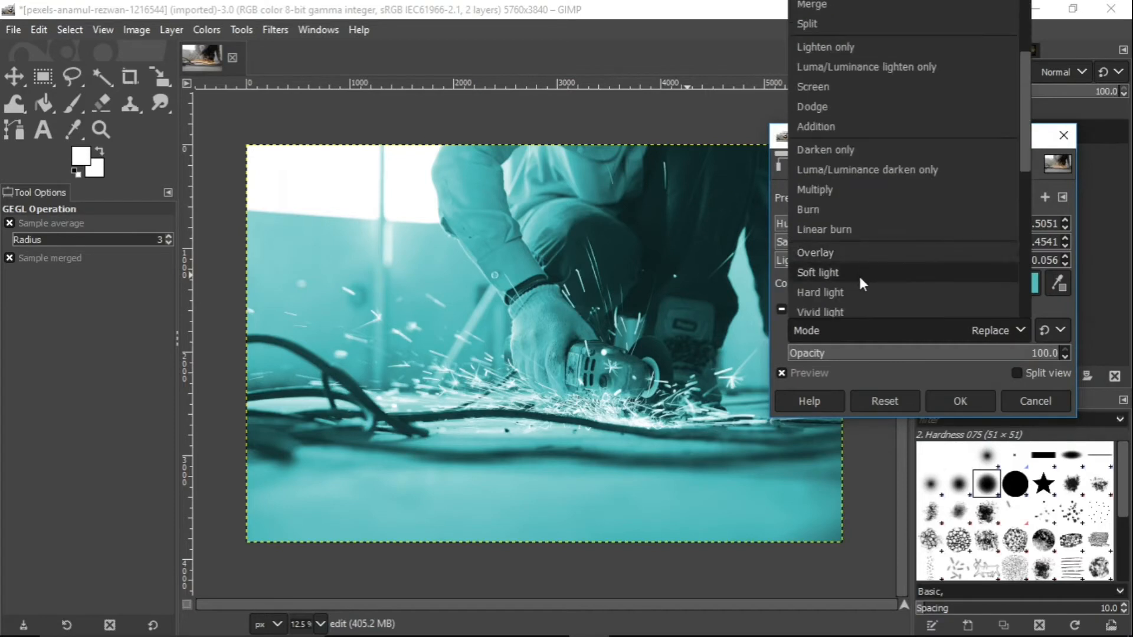
pyautogui.click(816, 273)
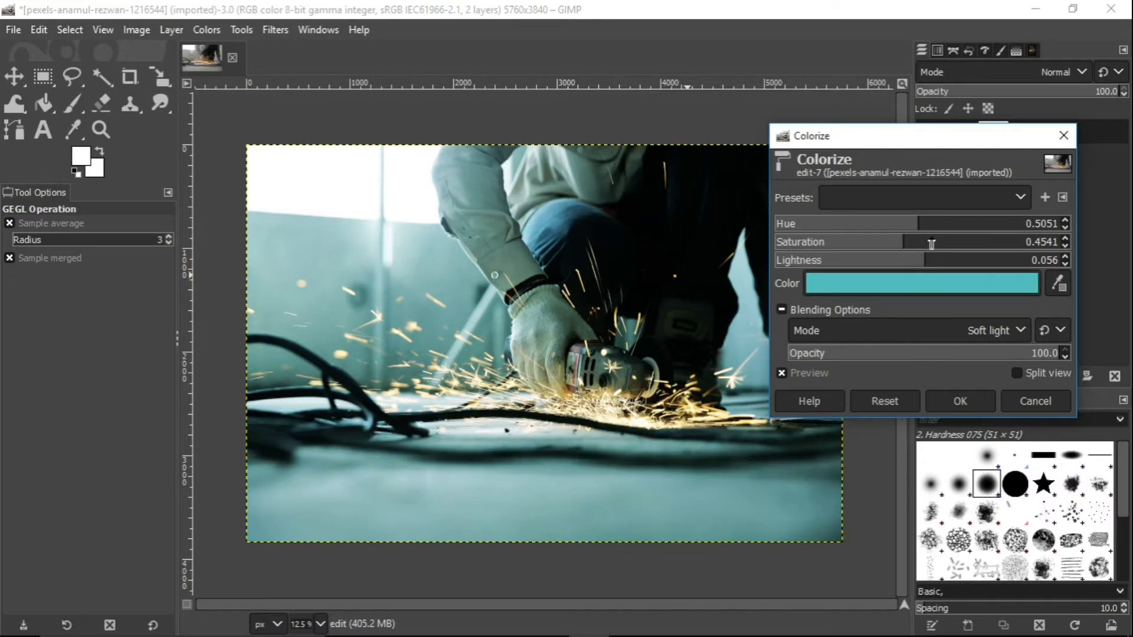
# Set tint Saturation to about 0.54, Lightness to about -0.145 and fine-tune the Hue toward teal.
pyautogui.moveTo(931, 241); pyautogui.dragTo(939, 241)
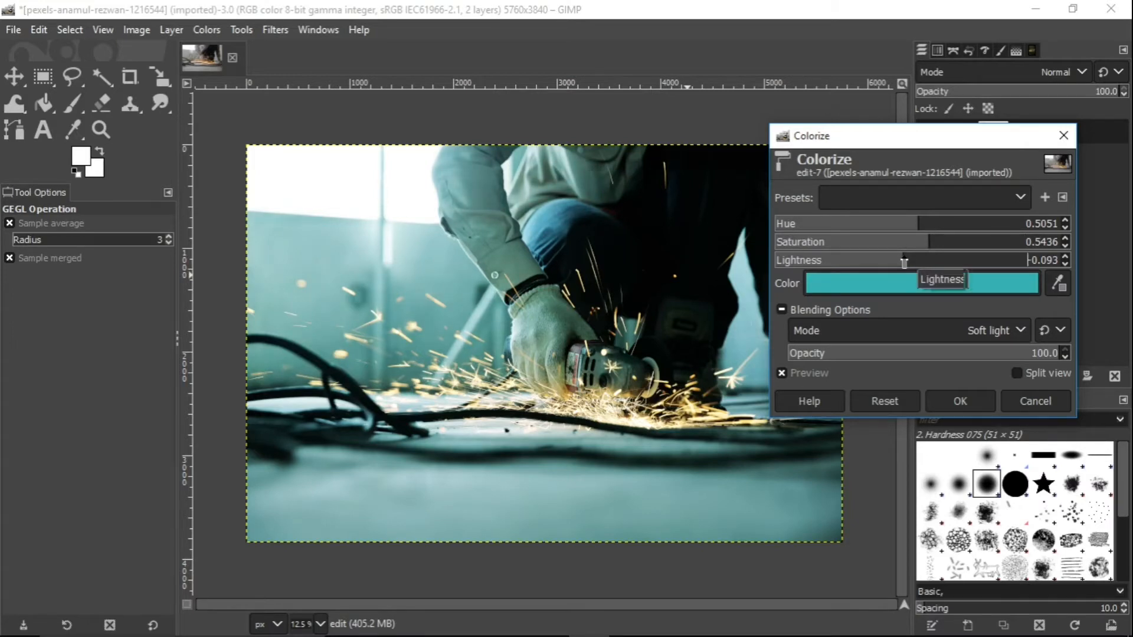
pyautogui.moveTo(903, 259); pyautogui.dragTo(898, 259)
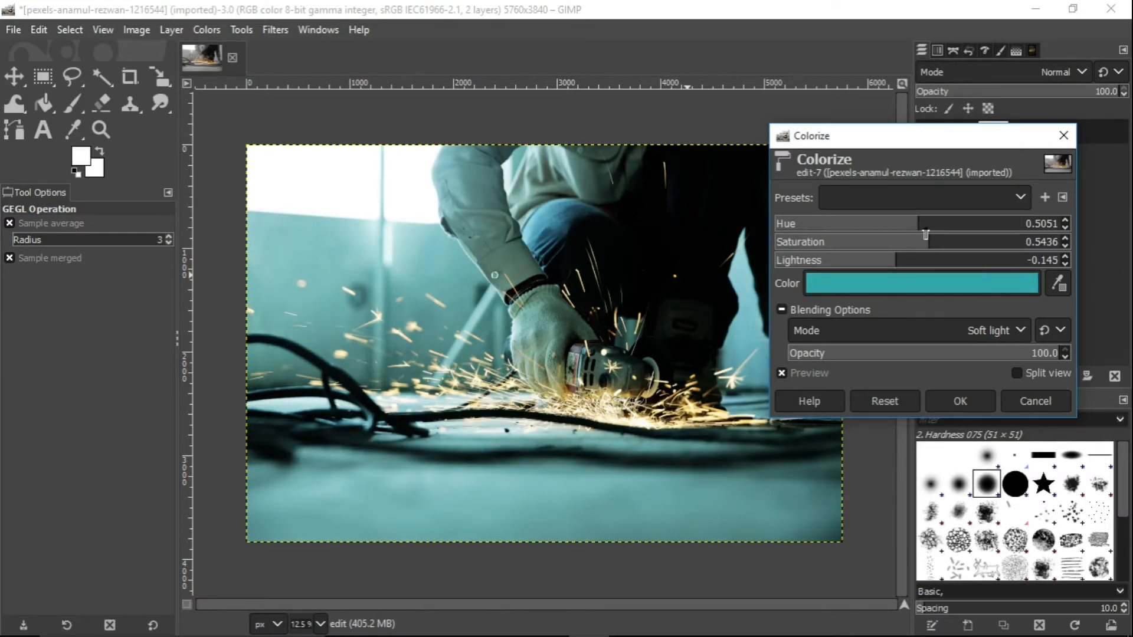
pyautogui.moveTo(926, 227); pyautogui.dragTo(920, 226)
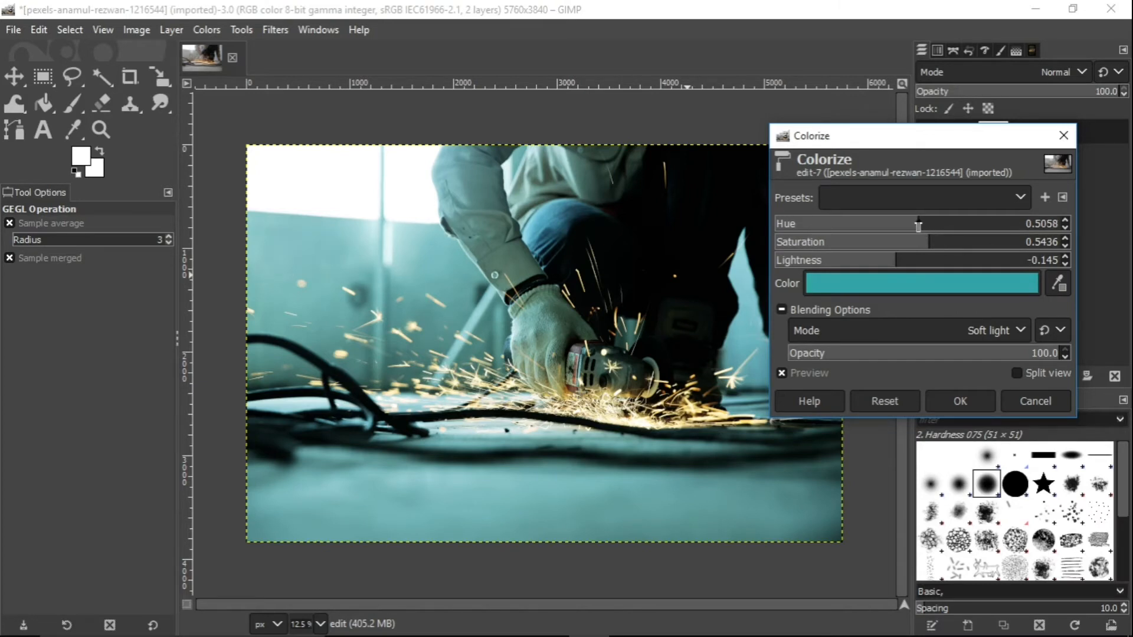
pyautogui.moveTo(919, 224); pyautogui.dragTo(912, 224)
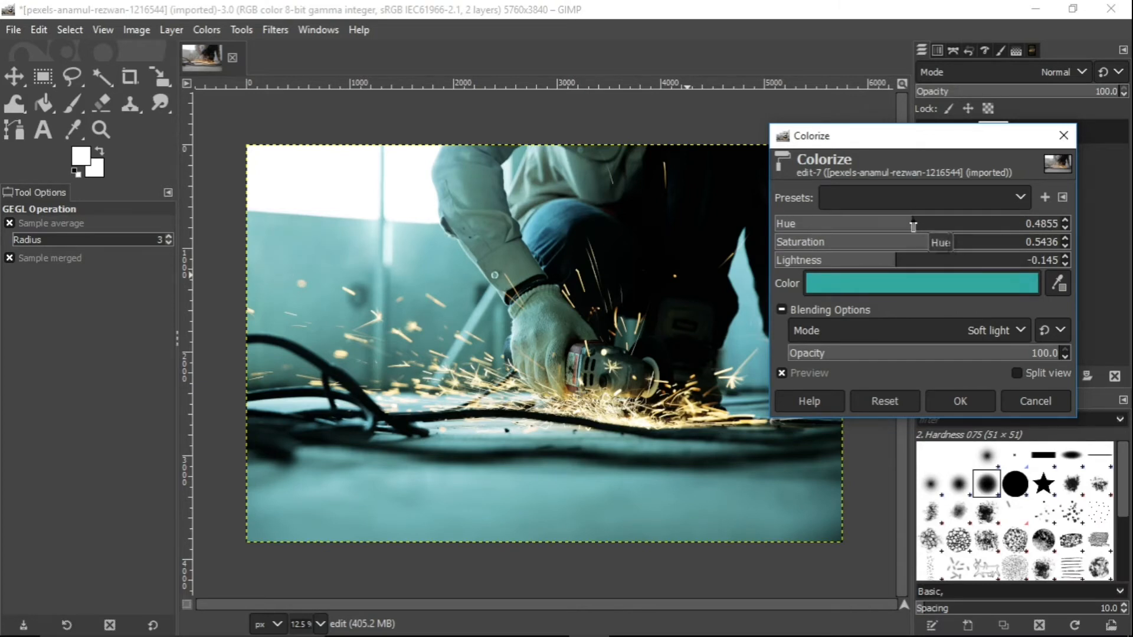
pyautogui.moveTo(912, 224); pyautogui.dragTo(923, 224)
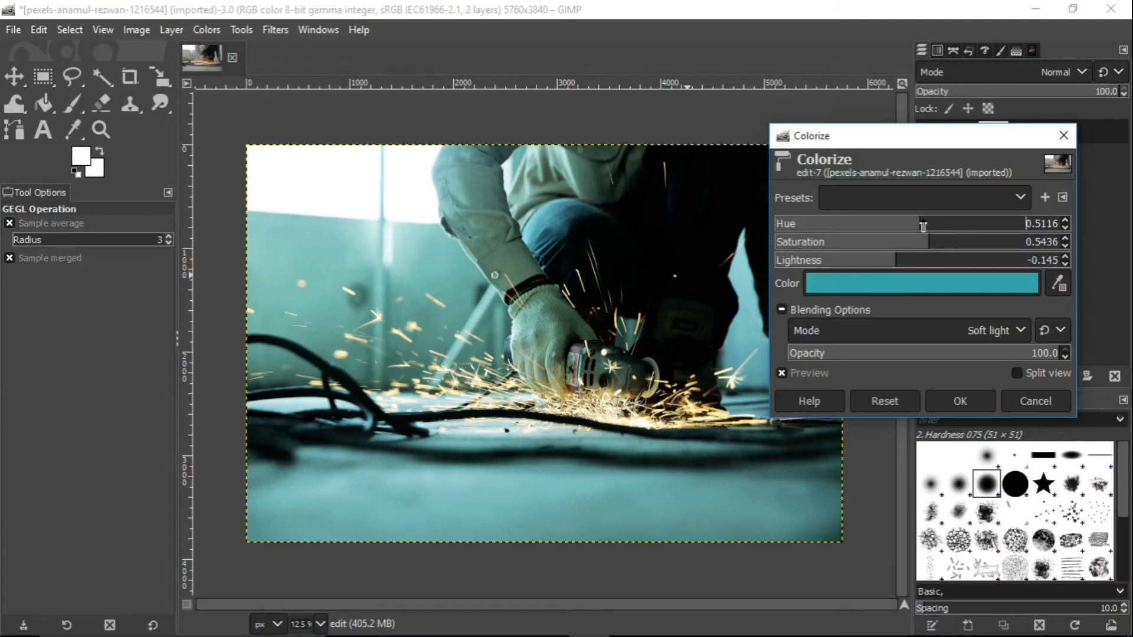
pyautogui.moveTo(923, 226); pyautogui.dragTo(919, 227)
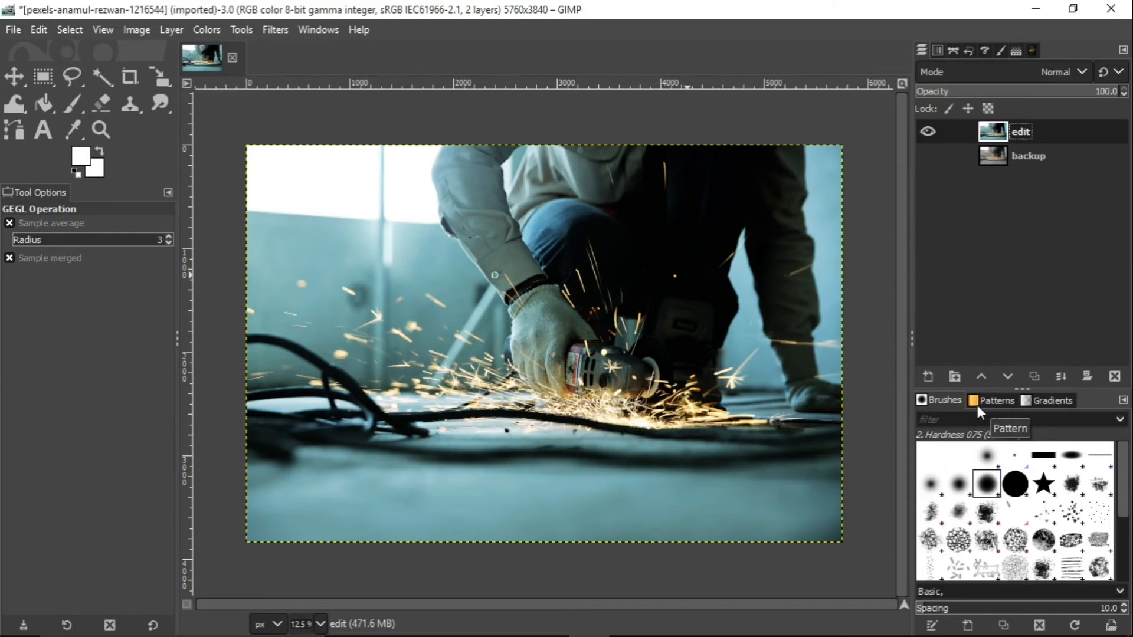
pyautogui.moveTo(610, 403)
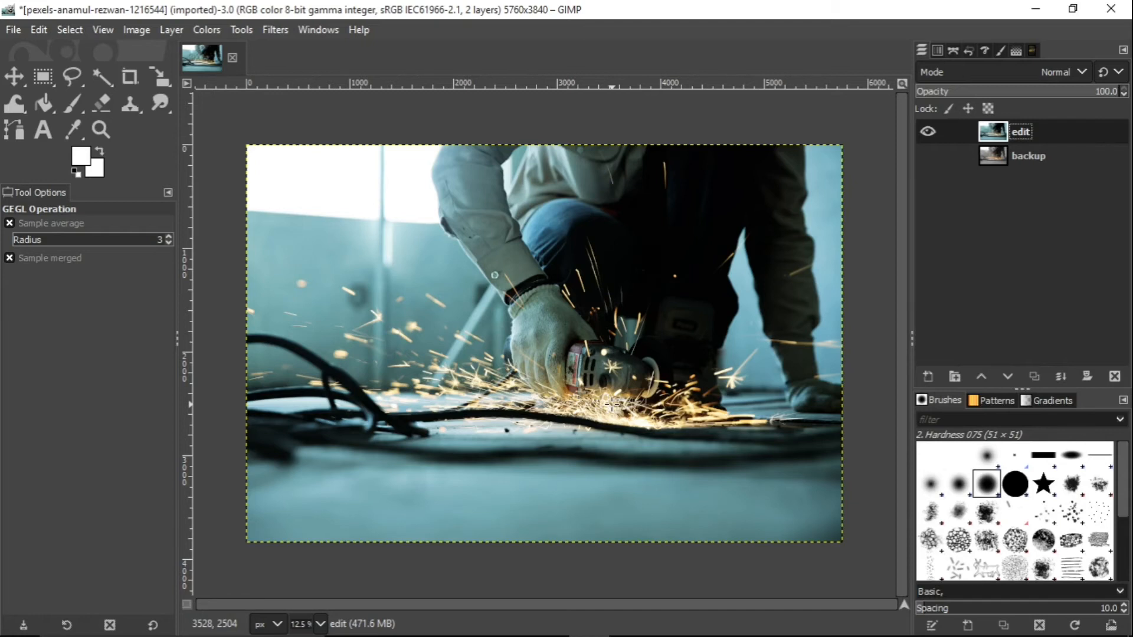
# In Hue-Saturation, raise the reds' saturation to about 21.
pyautogui.click(205, 29)
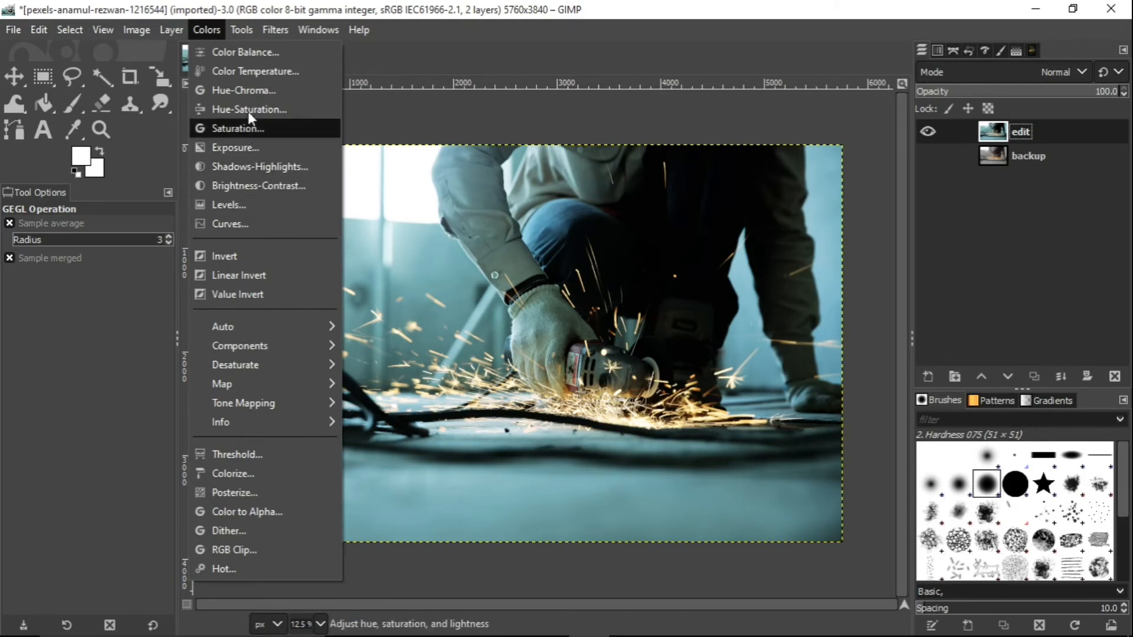
pyautogui.moveTo(249, 108)
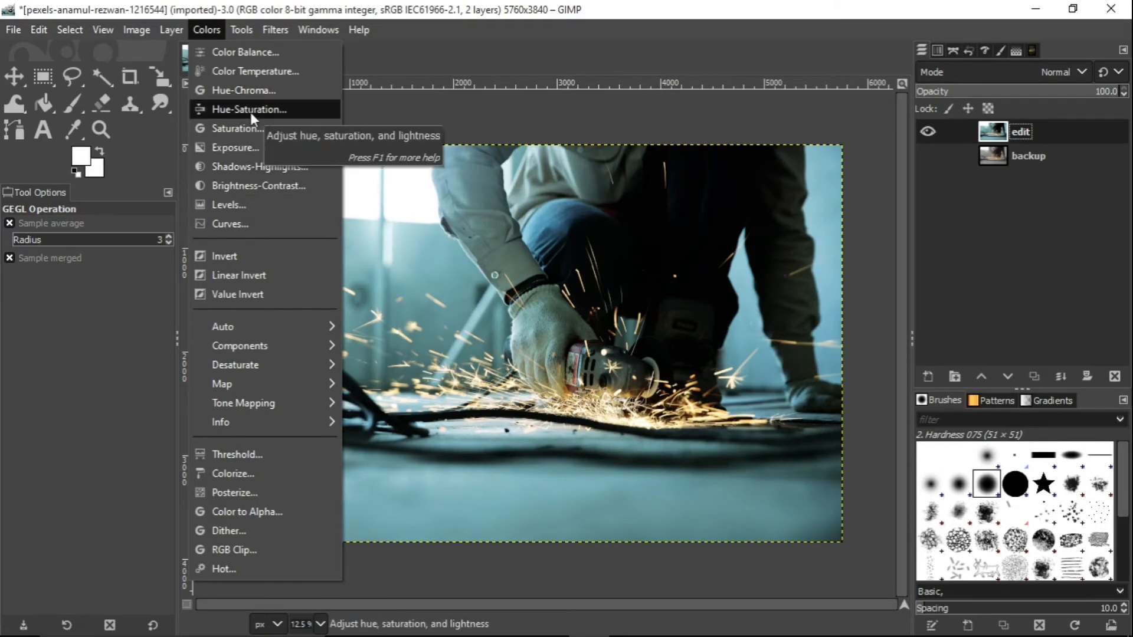
pyautogui.click(249, 109)
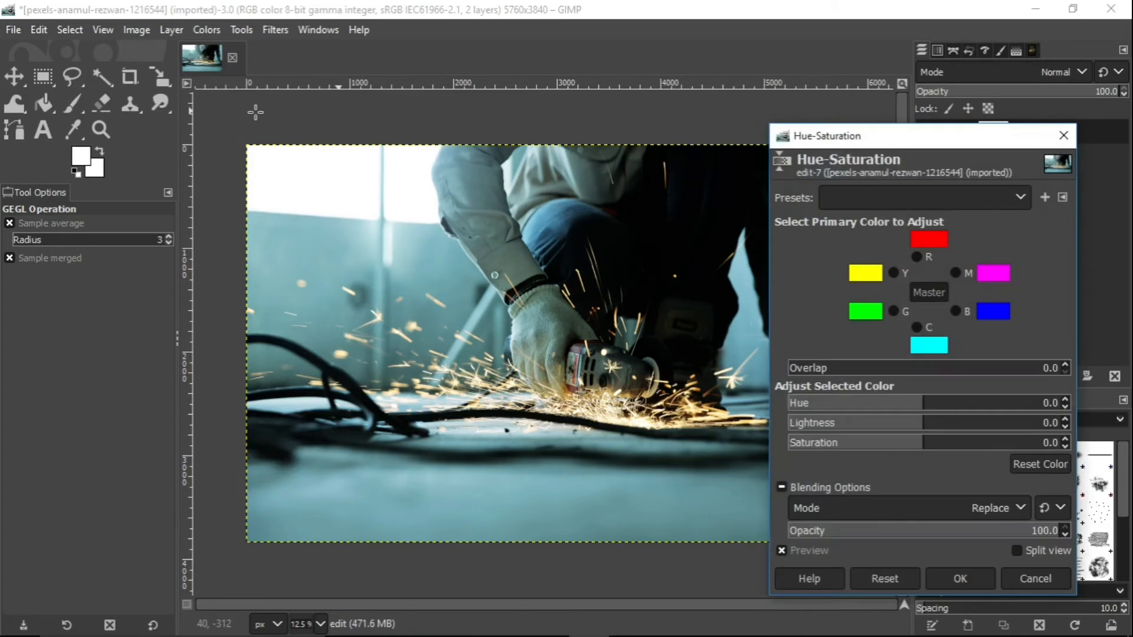
pyautogui.moveTo(926, 282)
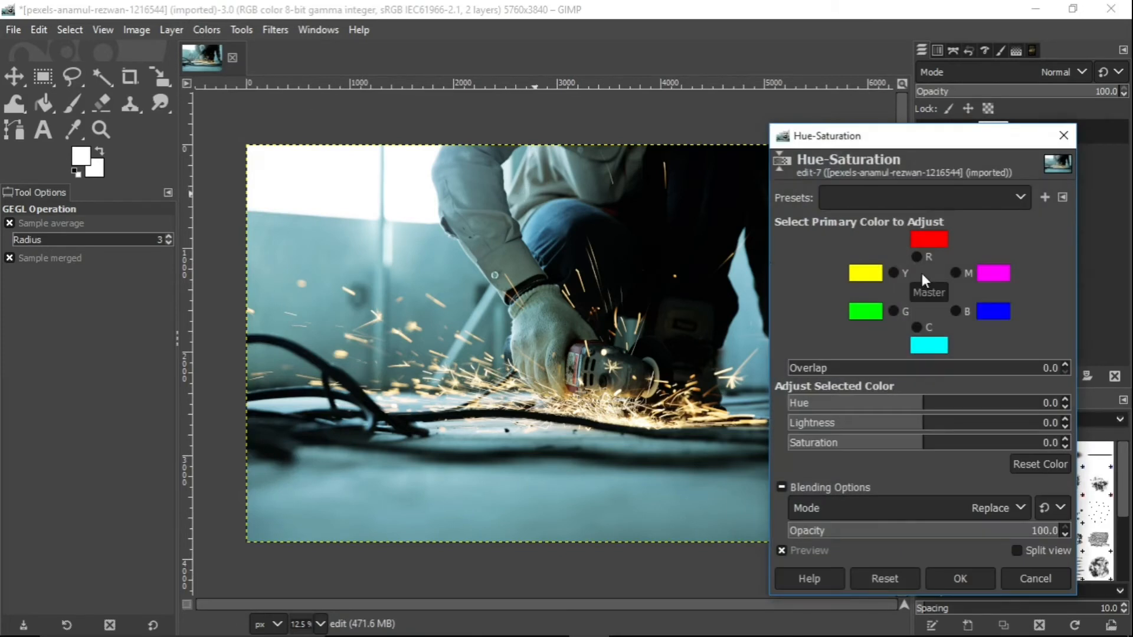
pyautogui.moveTo(918, 262)
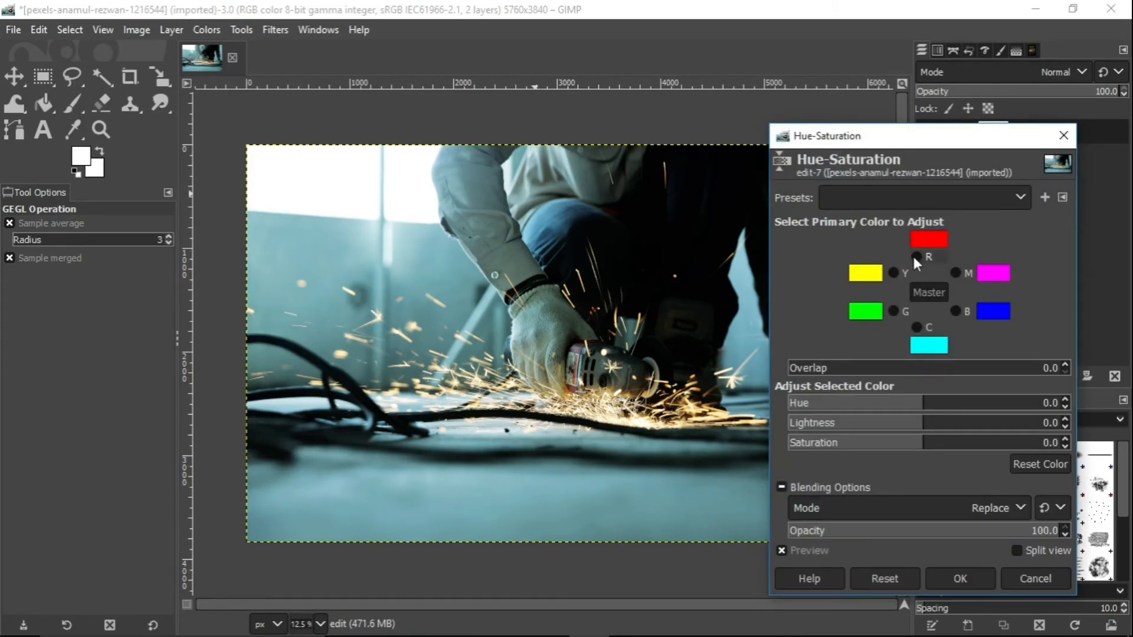
pyautogui.moveTo(929, 256)
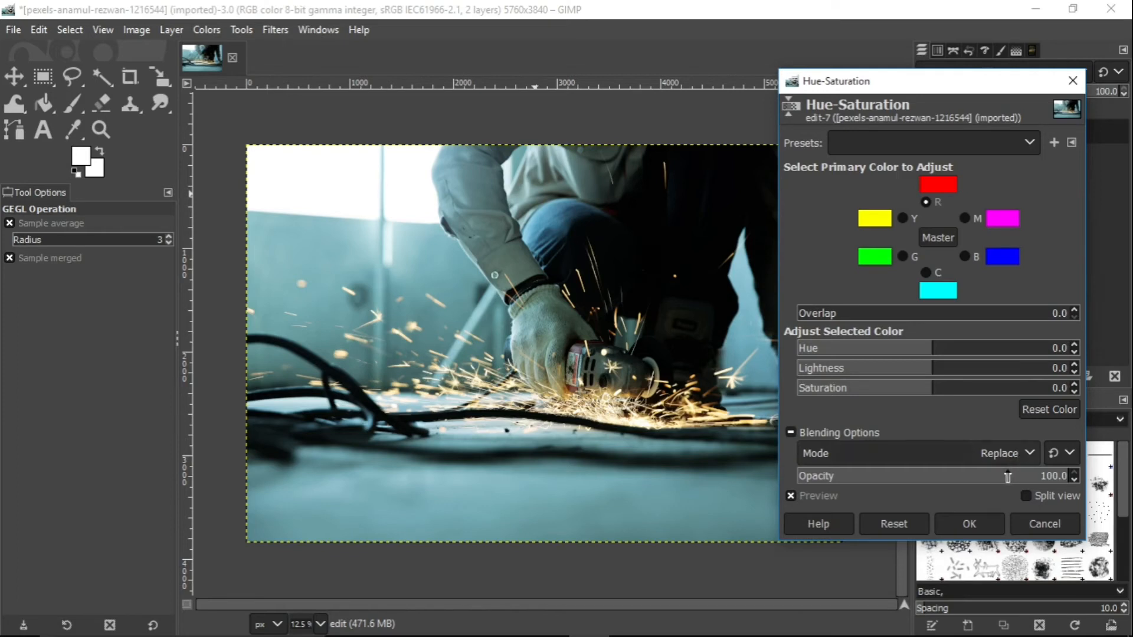
pyautogui.moveTo(931, 368)
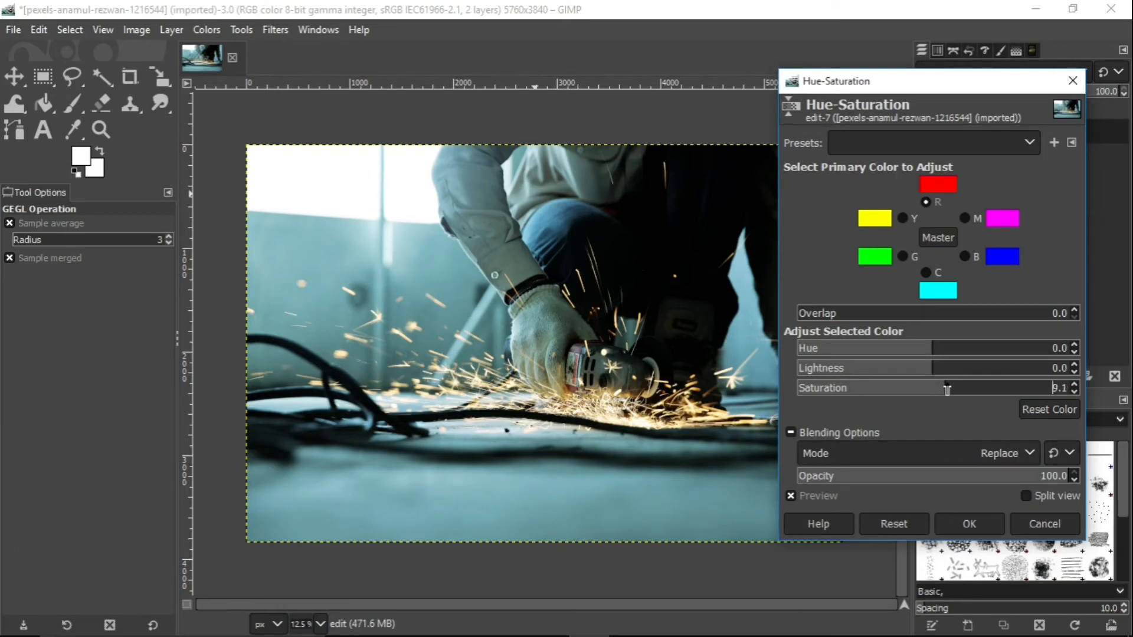
pyautogui.moveTo(948, 388); pyautogui.dragTo(971, 388)
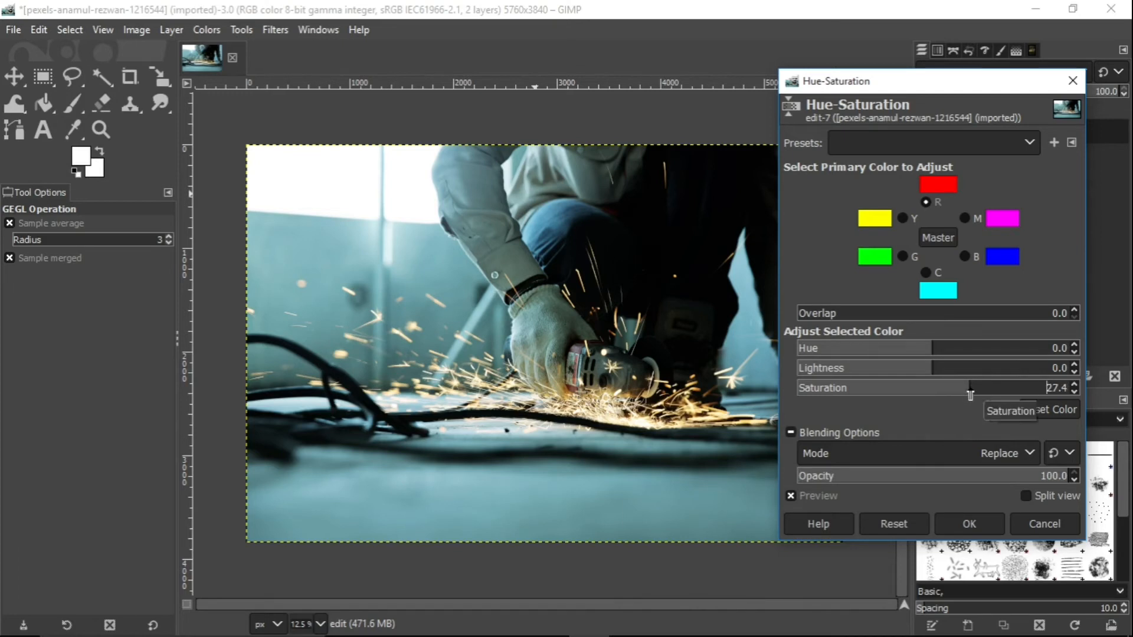
pyautogui.moveTo(971, 388); pyautogui.dragTo(925, 389)
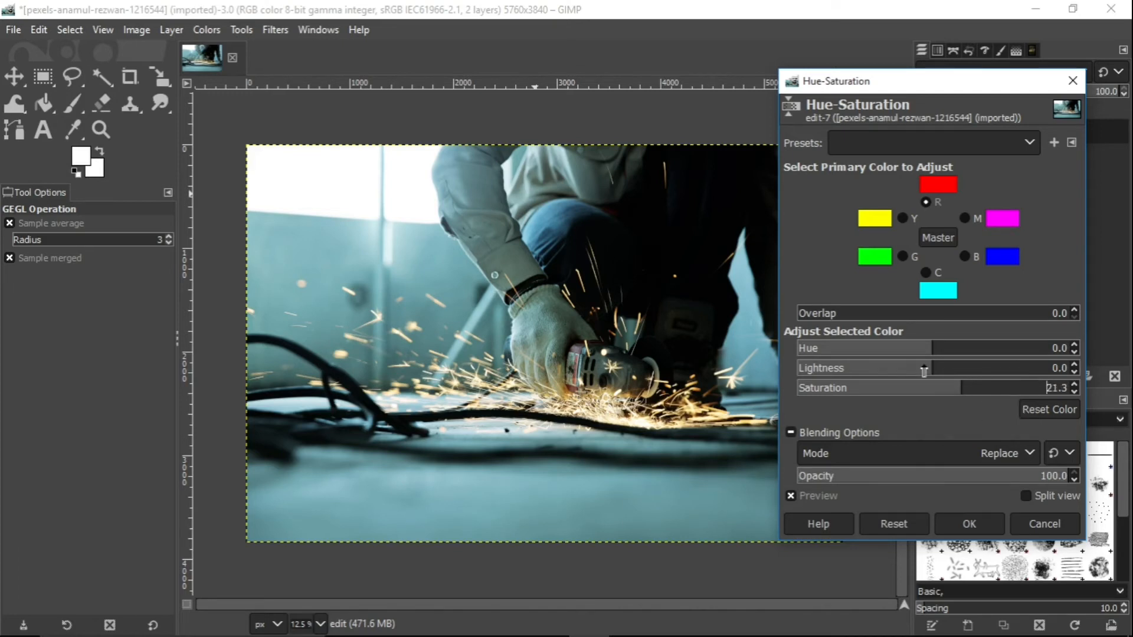
# For yellows, set Lightness about -36, Hue about -15 toward orange and Saturation about 24.
pyautogui.moveTo(925, 369); pyautogui.dragTo(910, 369)
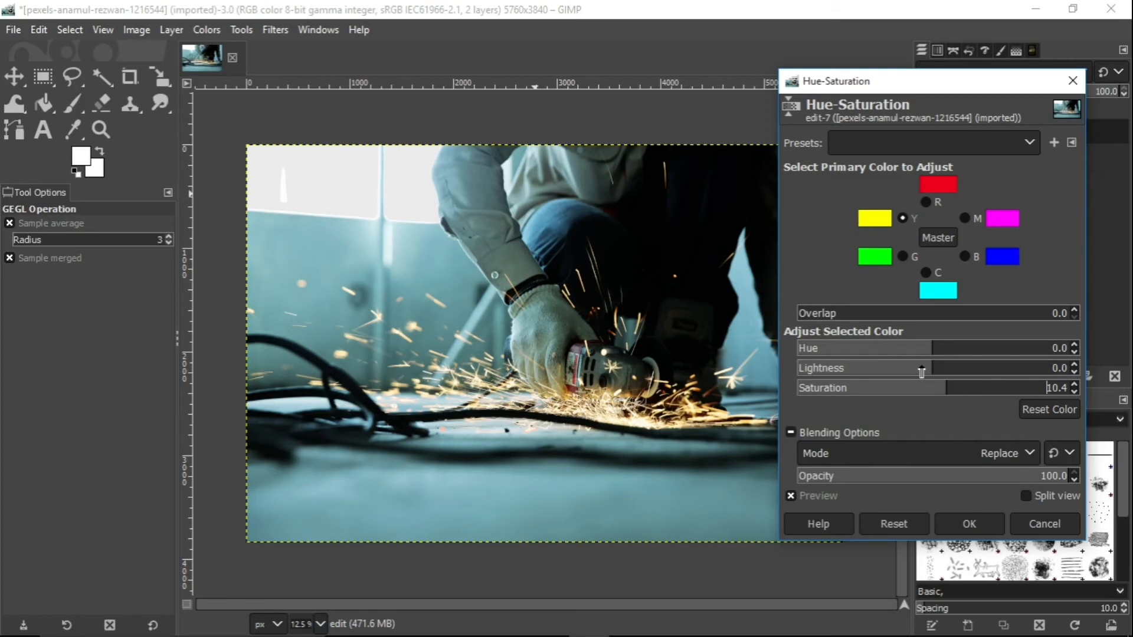
pyautogui.moveTo(922, 368); pyautogui.dragTo(885, 368)
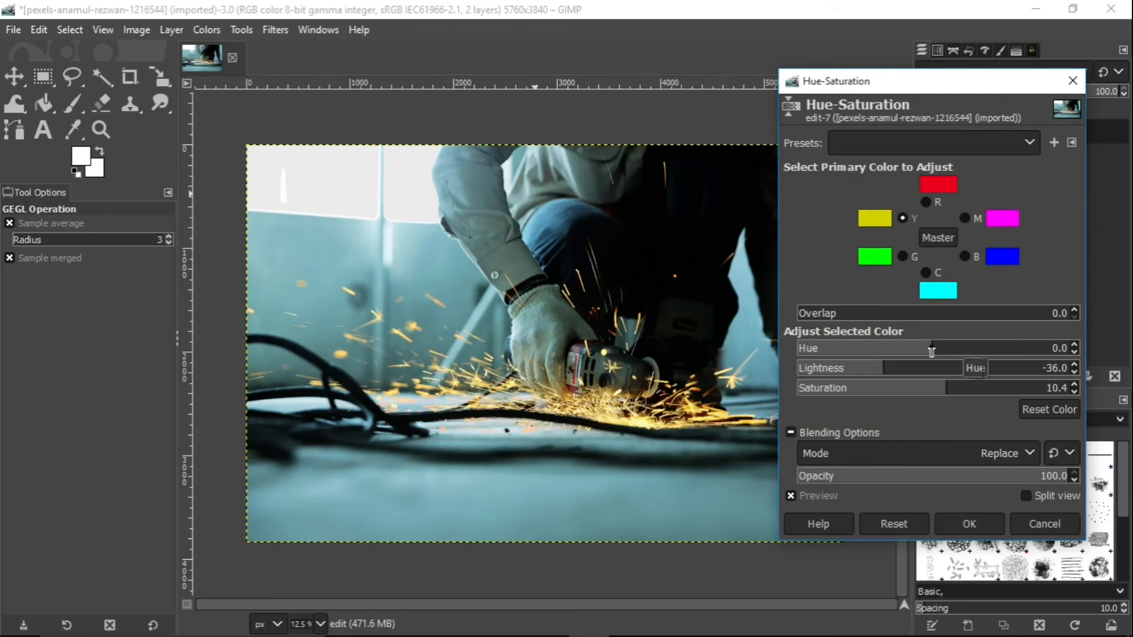
pyautogui.moveTo(933, 349); pyautogui.dragTo(929, 349)
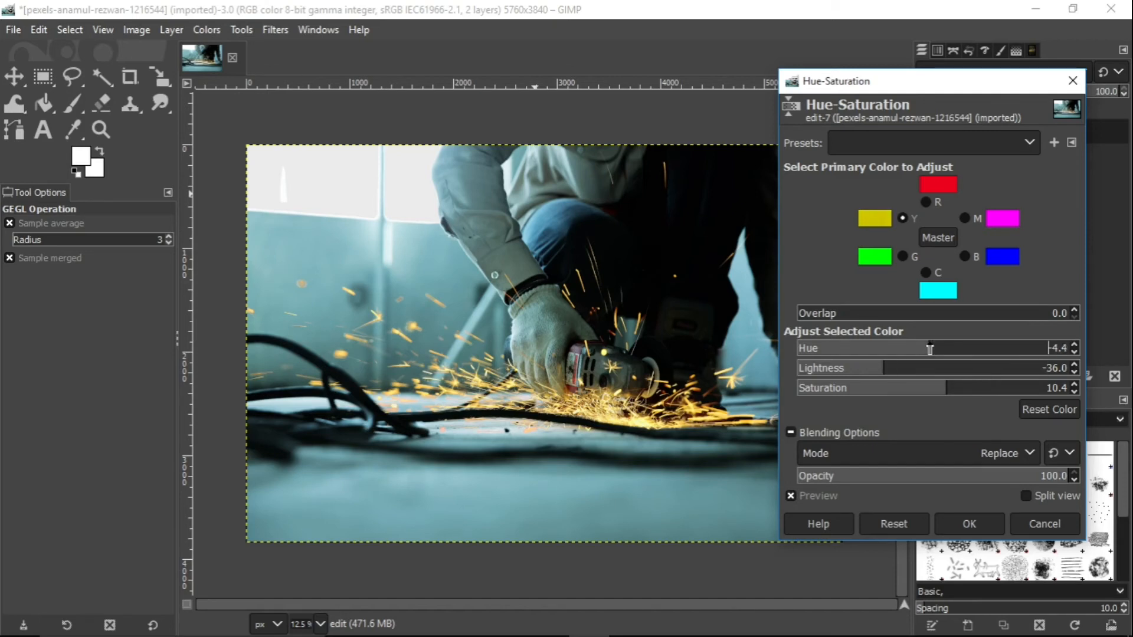
pyautogui.moveTo(930, 348); pyautogui.dragTo(920, 349)
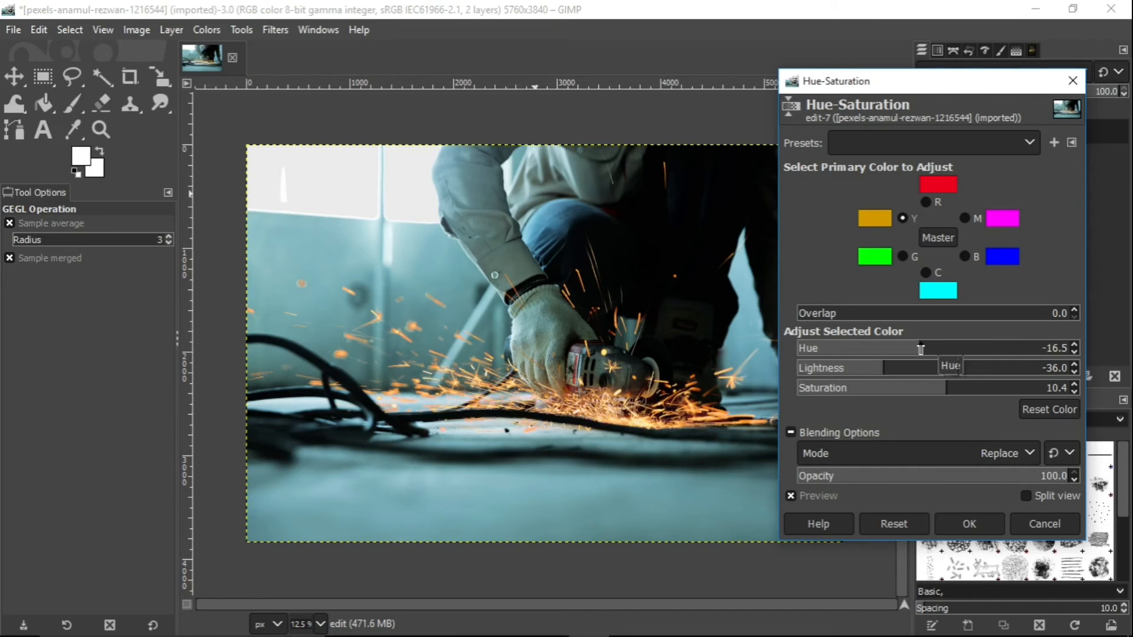
pyautogui.moveTo(918, 348); pyautogui.dragTo(923, 348)
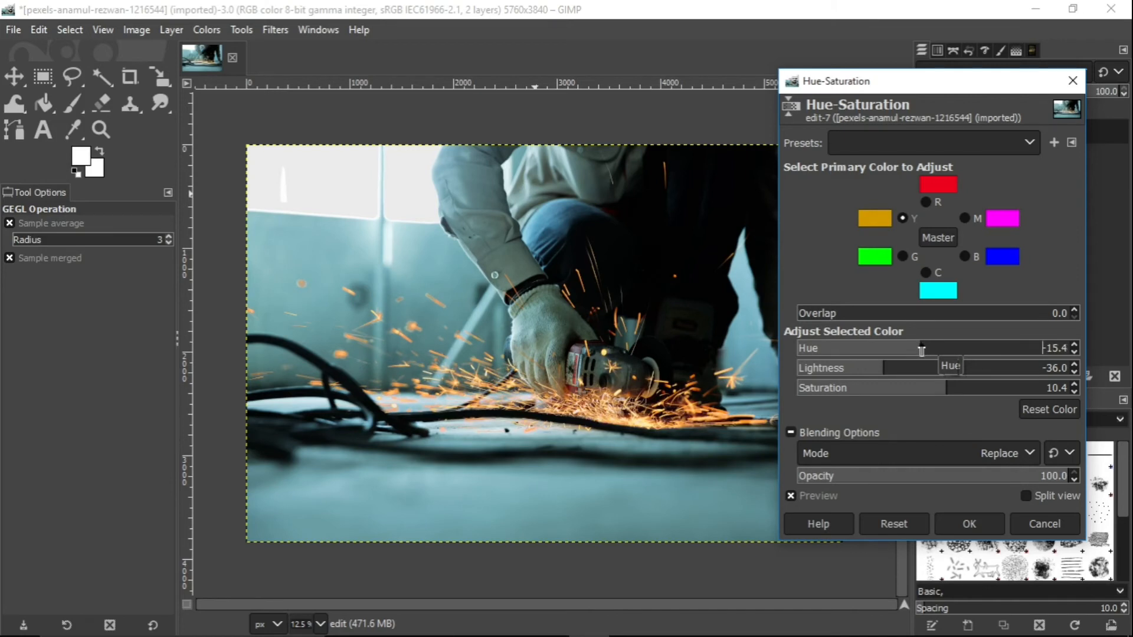
pyautogui.moveTo(922, 387); pyautogui.dragTo(964, 387)
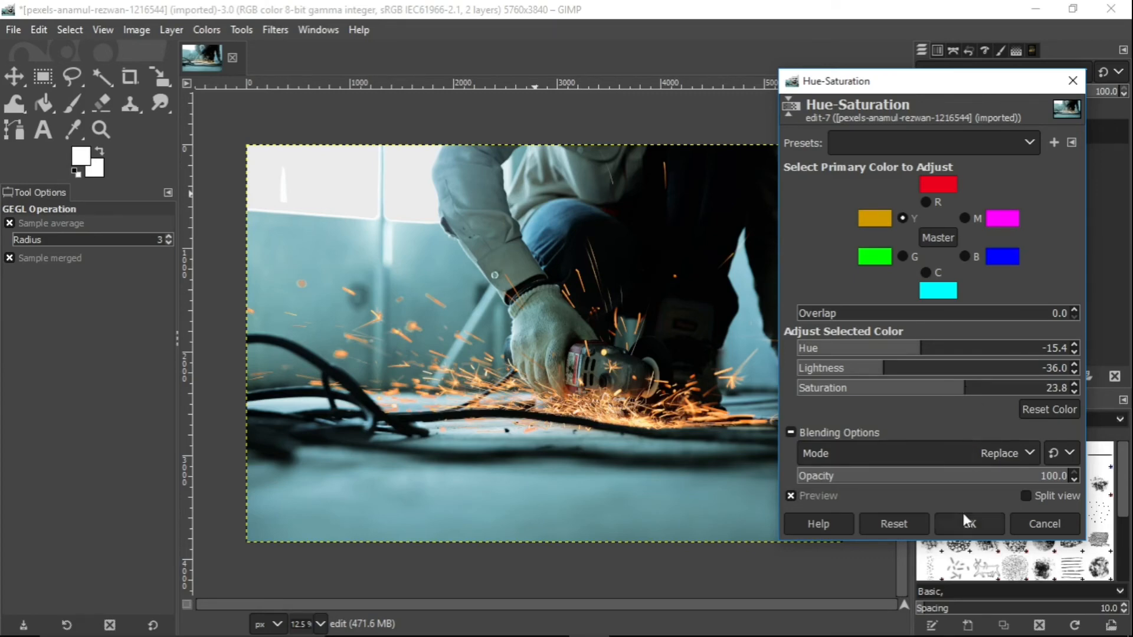
# Apply the hue-saturation adjustment and add a new empty transparent layer above edit.
pyautogui.click(967, 524)
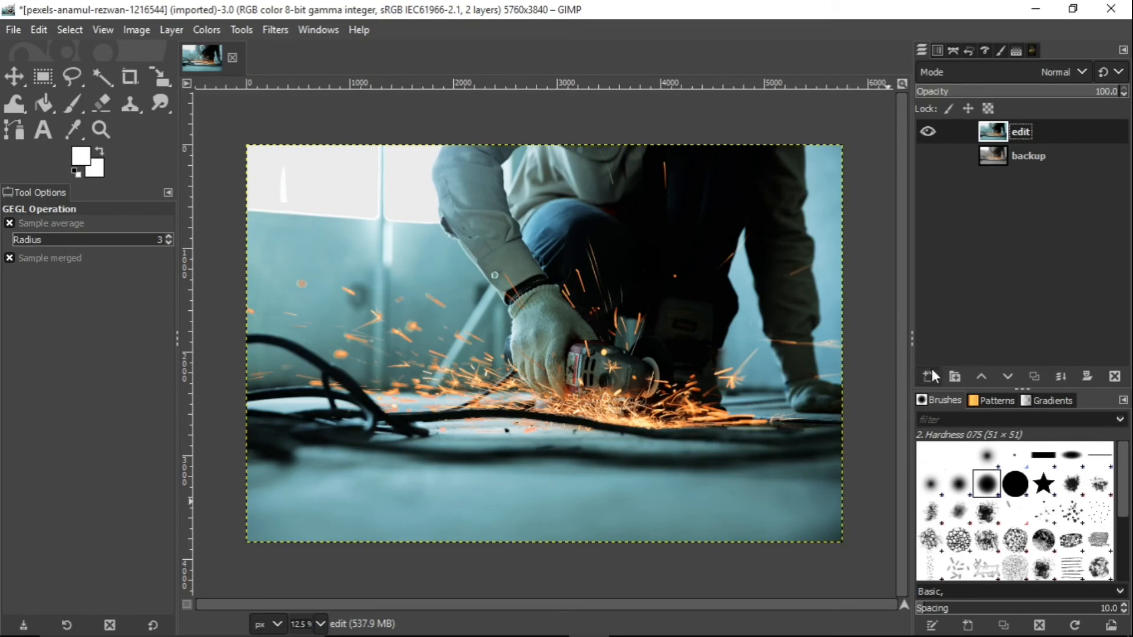
pyautogui.click(931, 376)
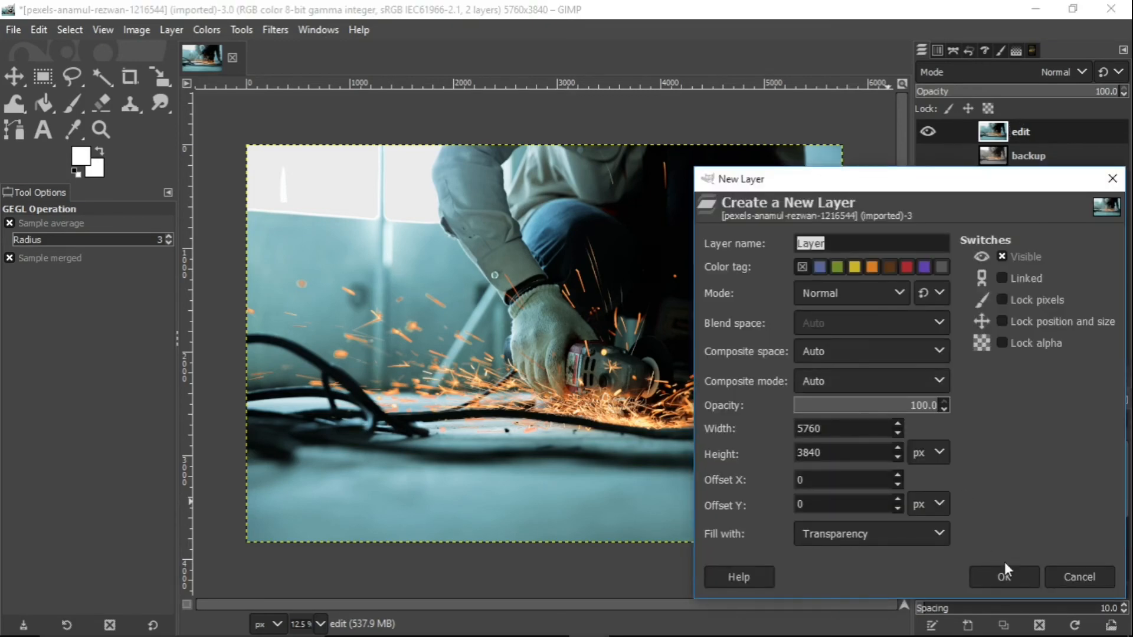
pyautogui.click(1003, 577)
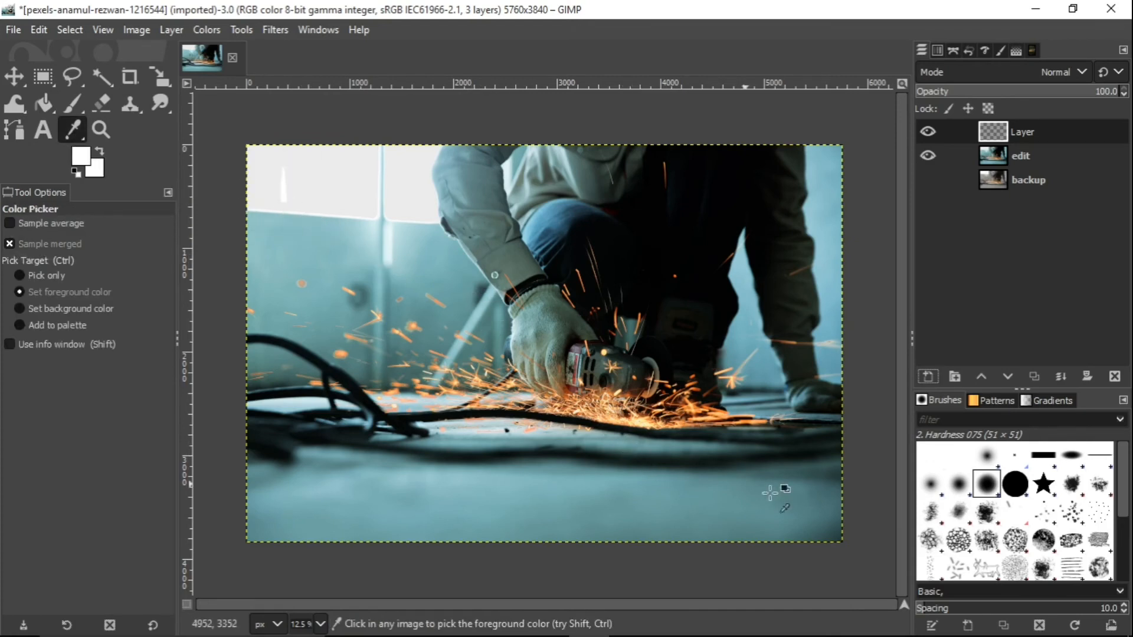
pyautogui.moveTo(494, 493)
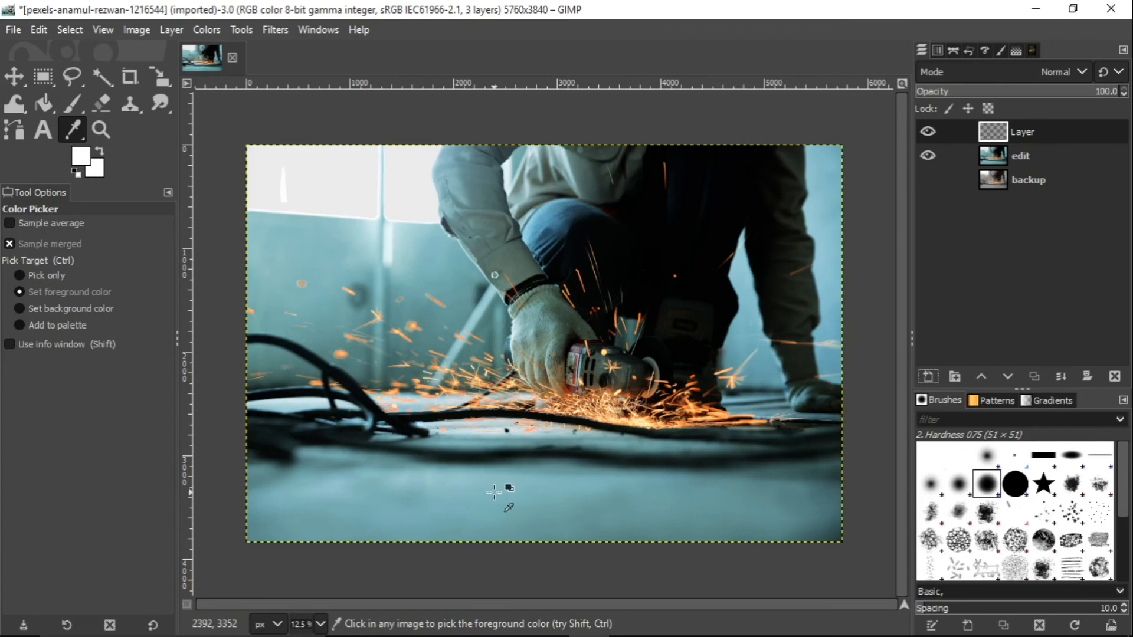
pyautogui.moveTo(455, 477)
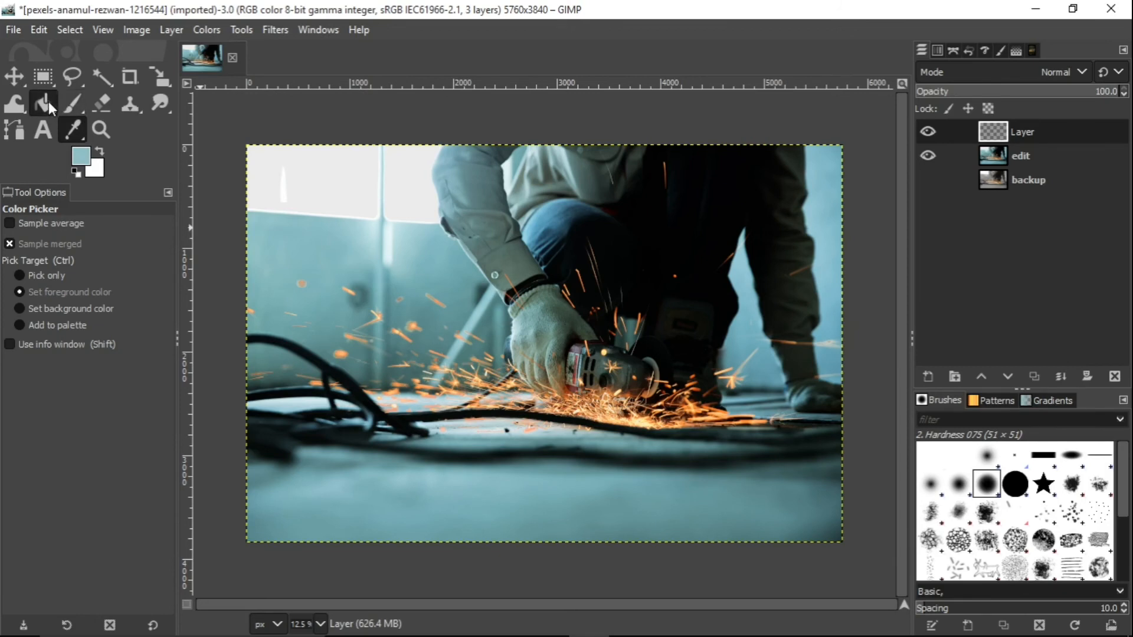
# Bucket-fill the new layer fully with the sampled teal and lower its opacity to about 42.
pyautogui.click(42, 103)
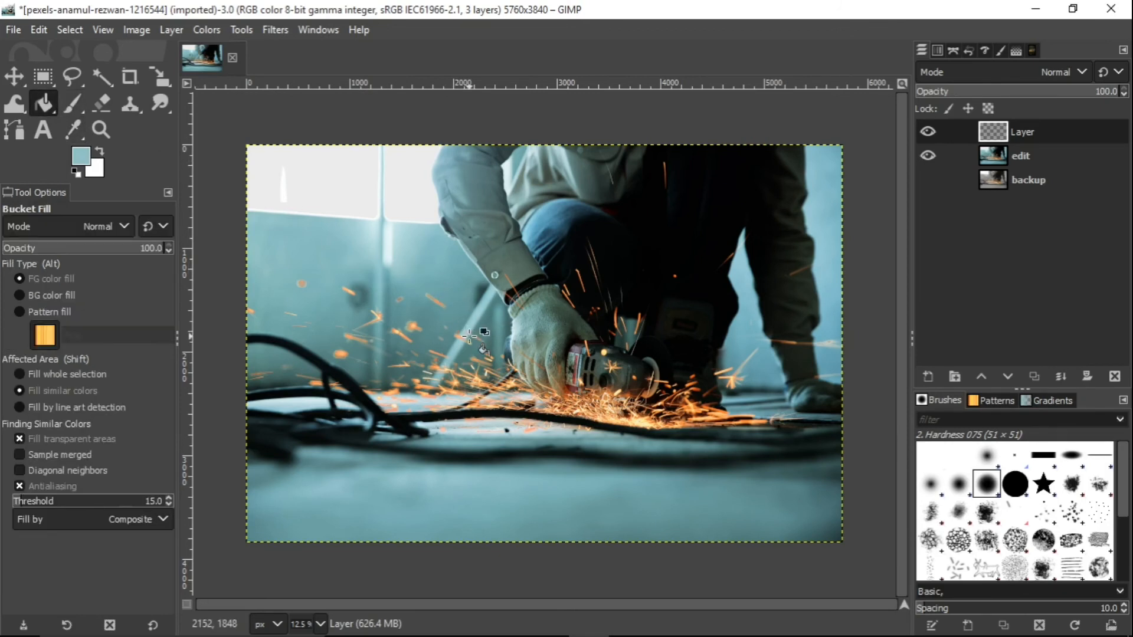
pyautogui.click(469, 336)
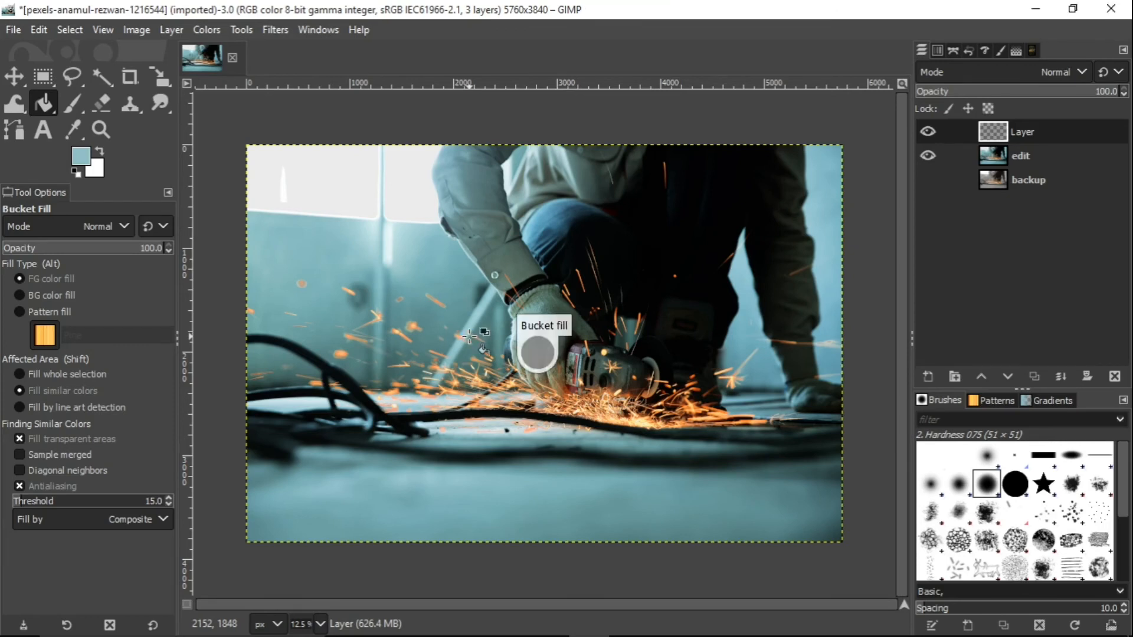
pyautogui.click(468, 336)
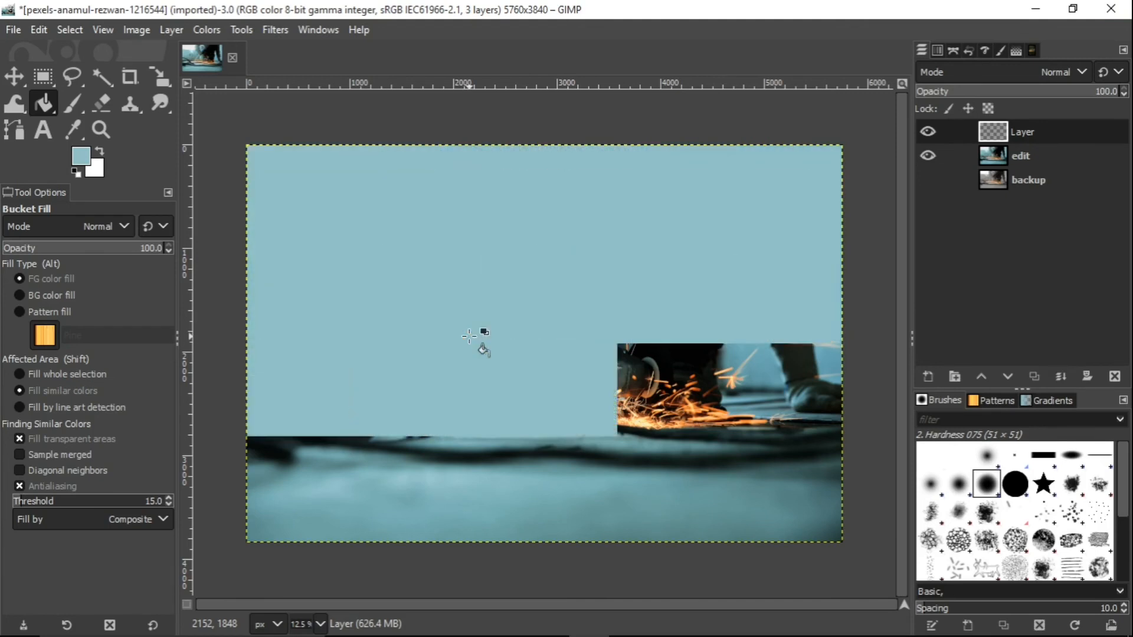
pyautogui.click(477, 340)
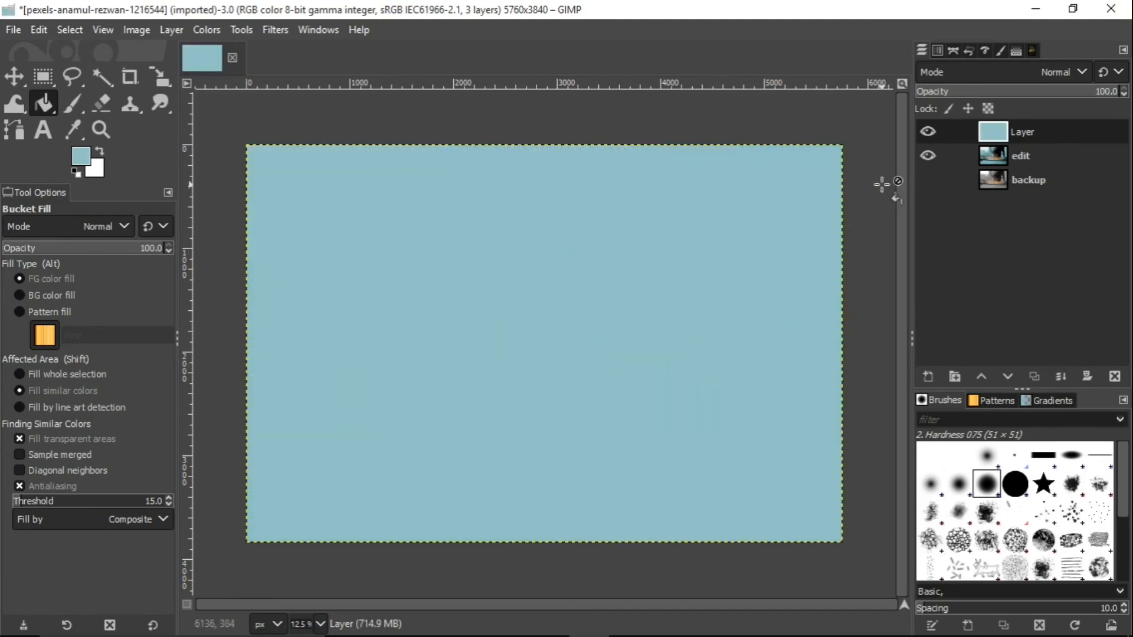
pyautogui.moveTo(1120, 90); pyautogui.dragTo(1002, 91)
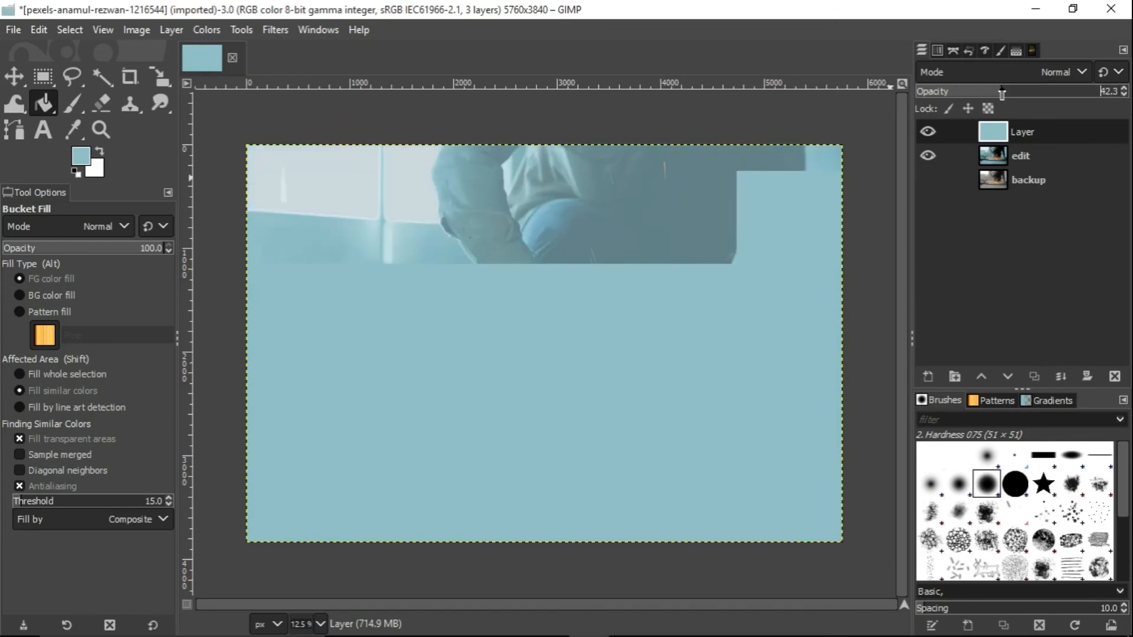
pyautogui.click(1062, 72)
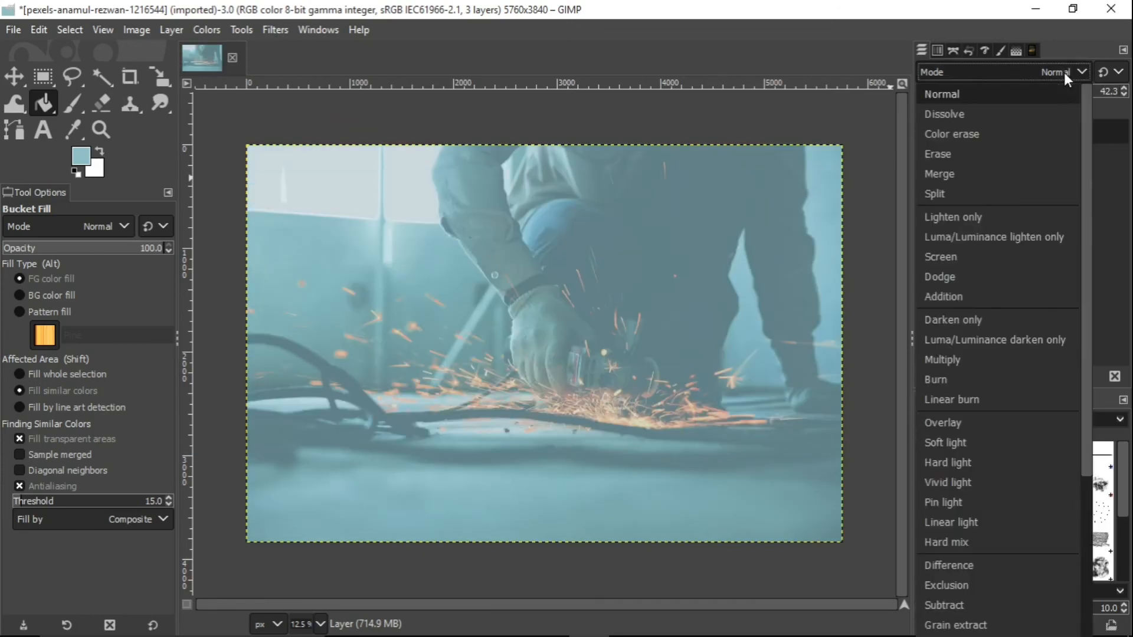